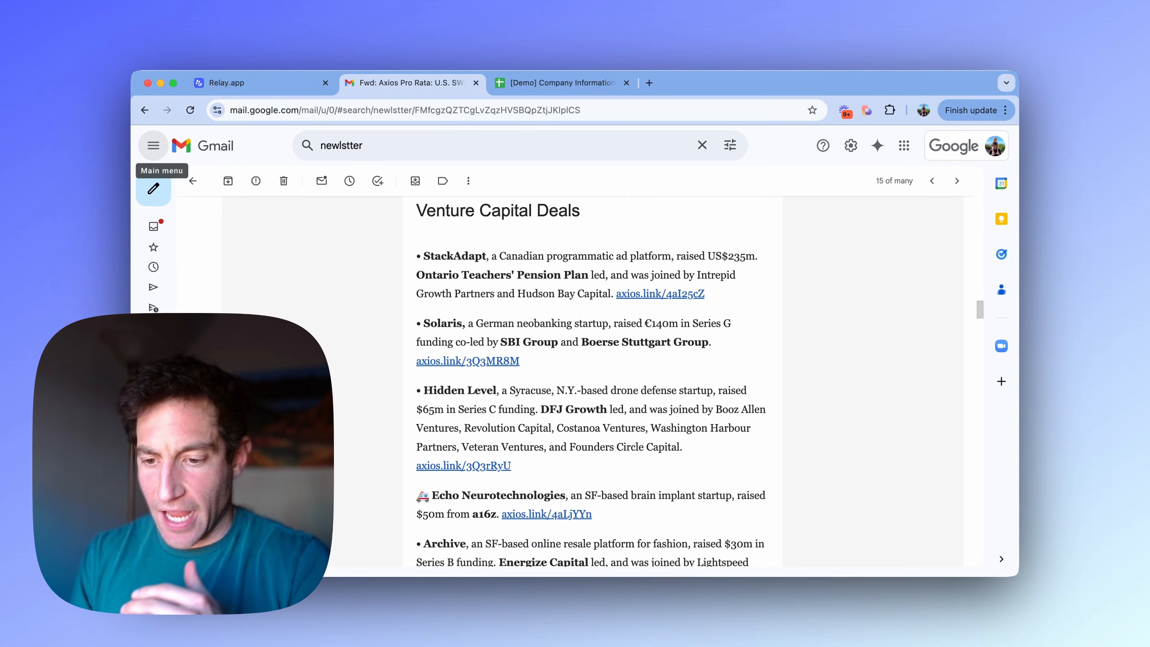
# Scroll through the Venture Capital Deals section, then switch to the [Demo] Company Information spreadsheet.
pyautogui.scroll(-3)
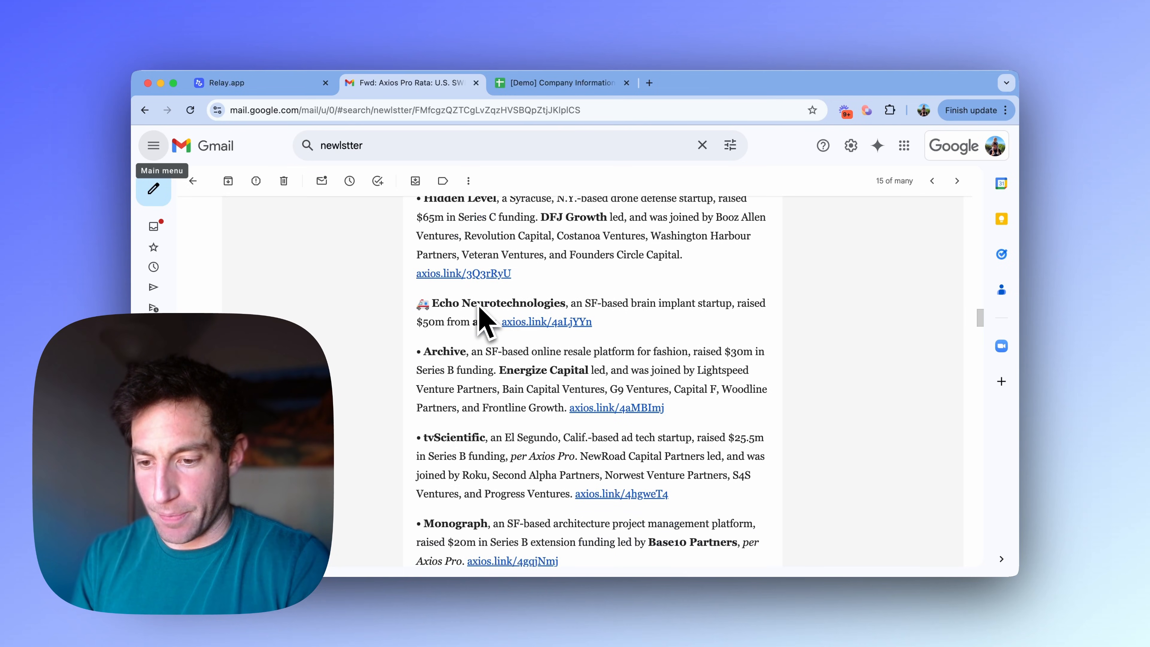
pyautogui.scroll(-3)
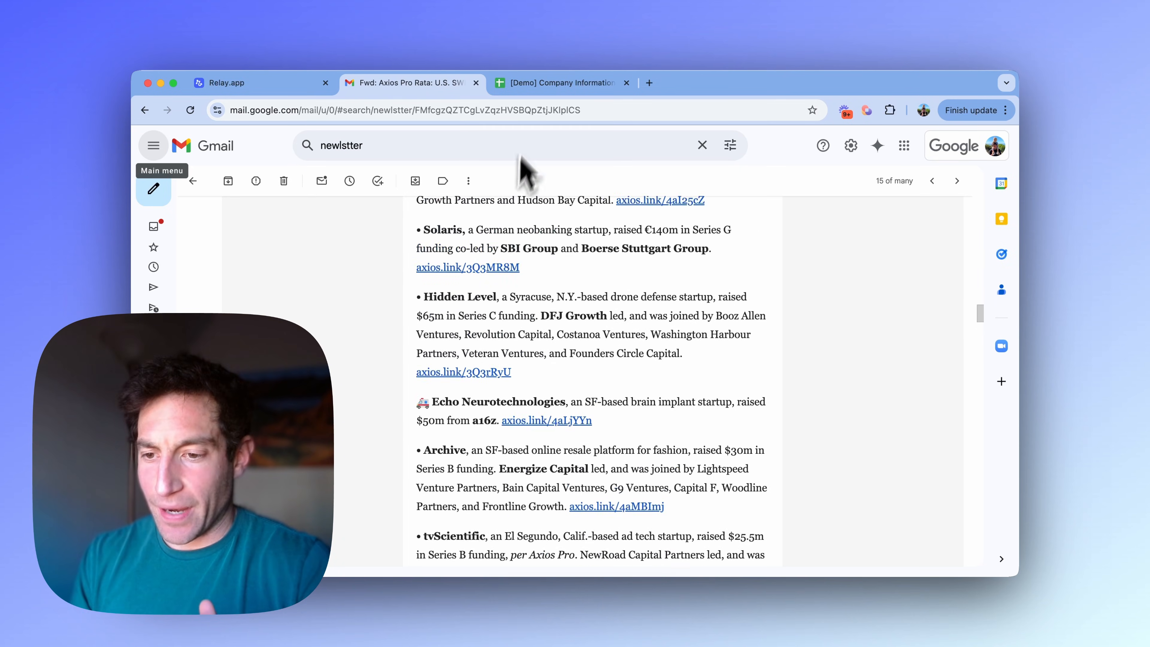
pyautogui.click(559, 82)
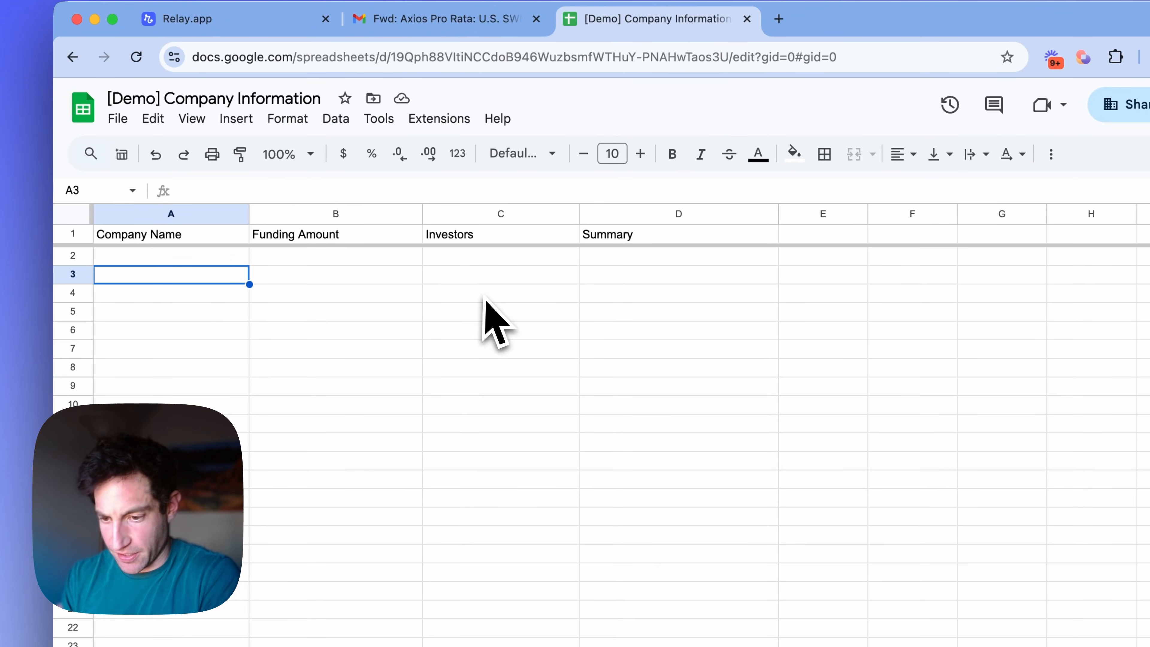
# Return to the Relay.app workflow after checking the four column headers.
pyautogui.click(172, 20)
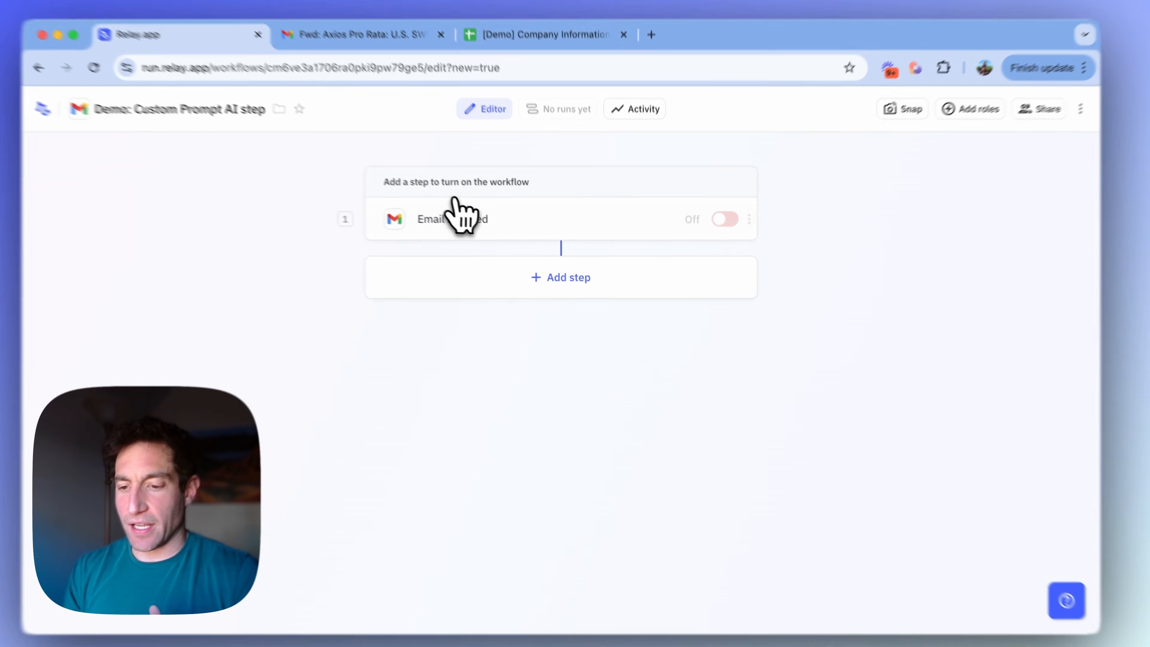
pyautogui.click(433, 218)
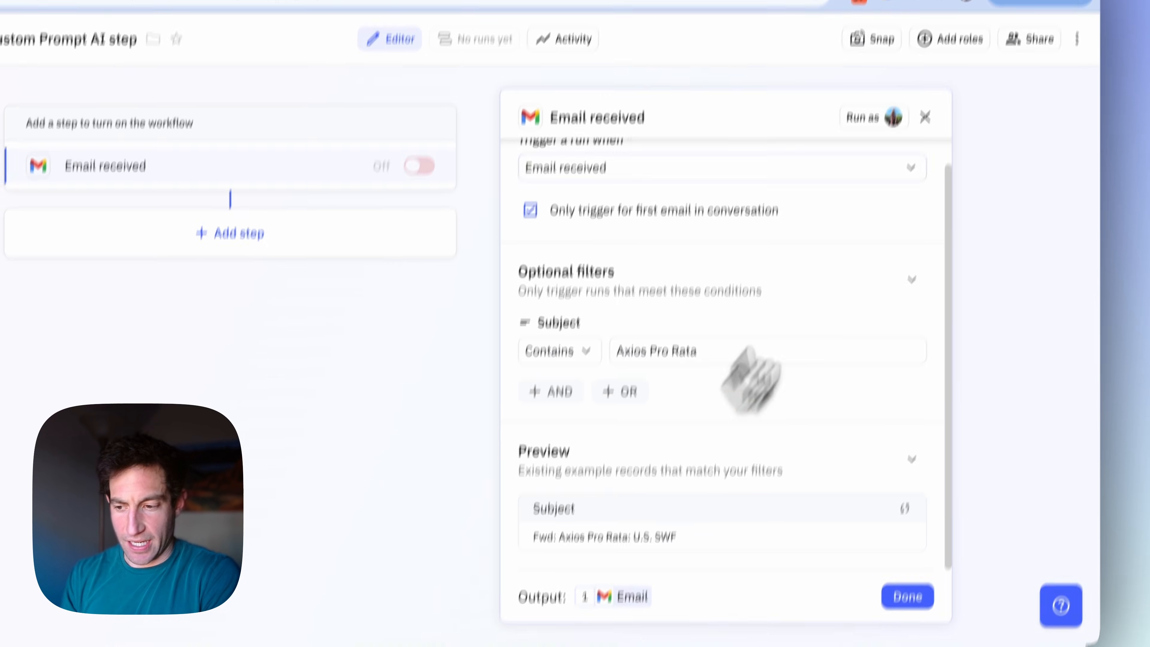
pyautogui.click(908, 596)
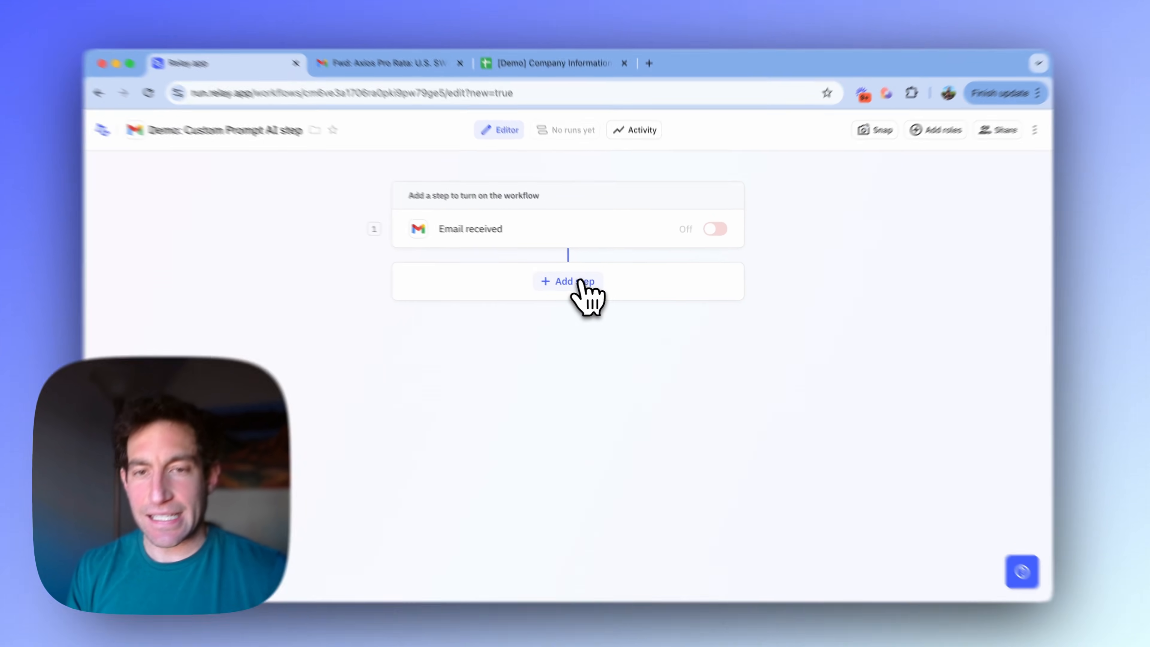
# Add a Prompt AI (prompt any model) step after the Email received trigger.
pyautogui.click(568, 281)
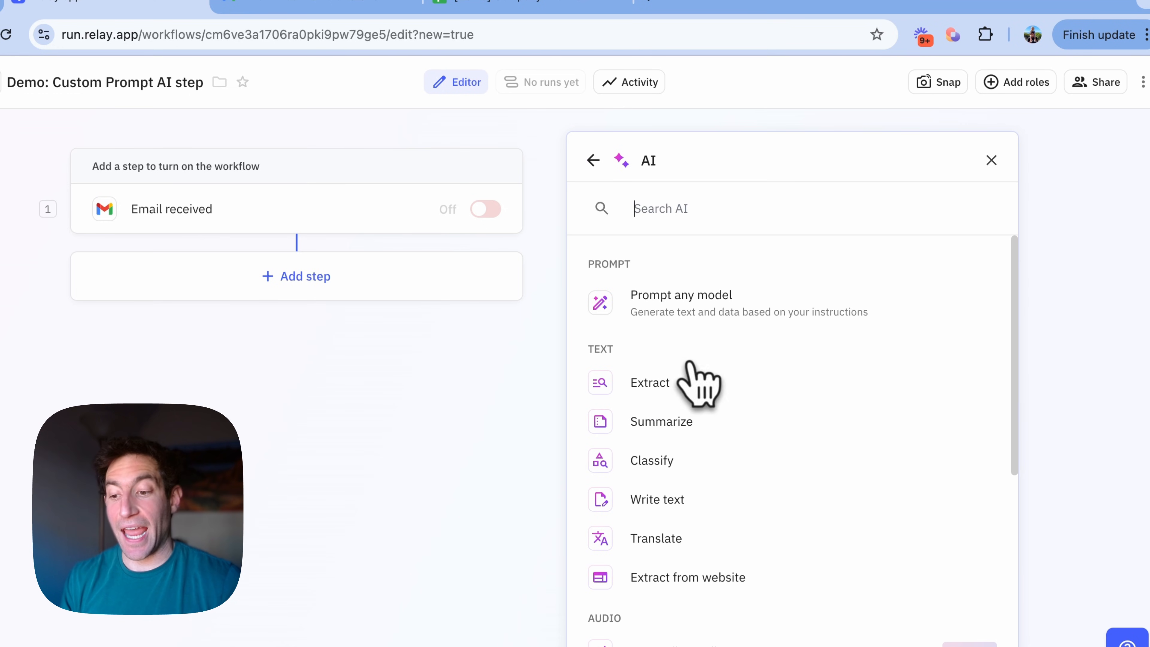
pyautogui.click(680, 295)
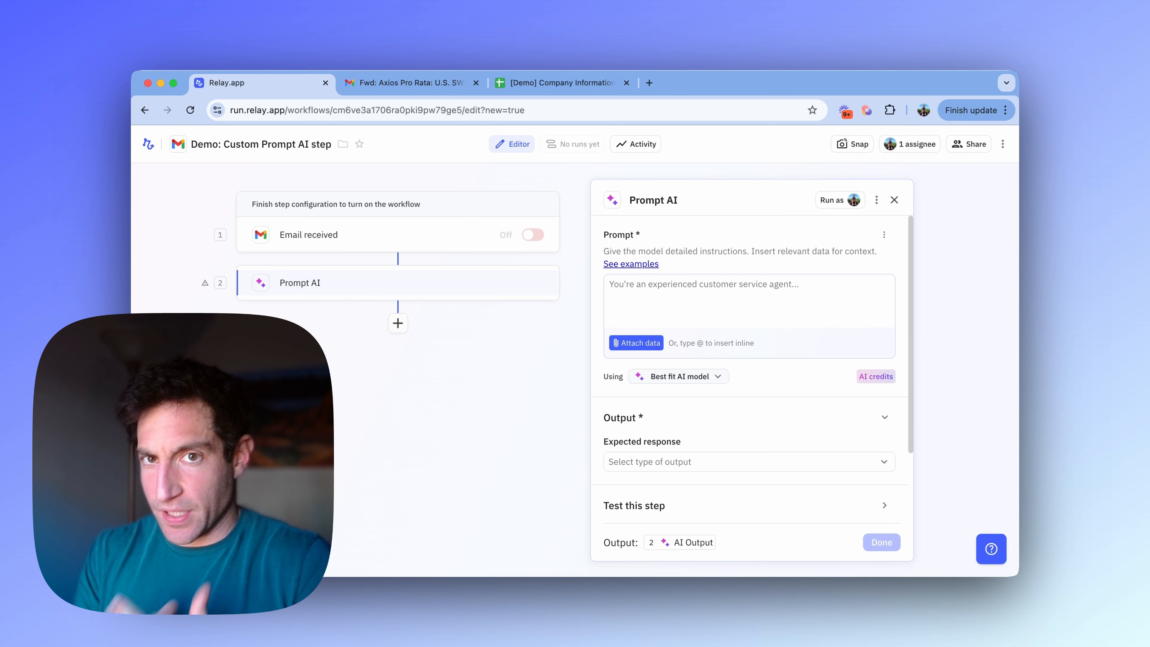
# Write a prompt asking to extract companies that recently raised funding rounds.
pyautogui.write('Pl')
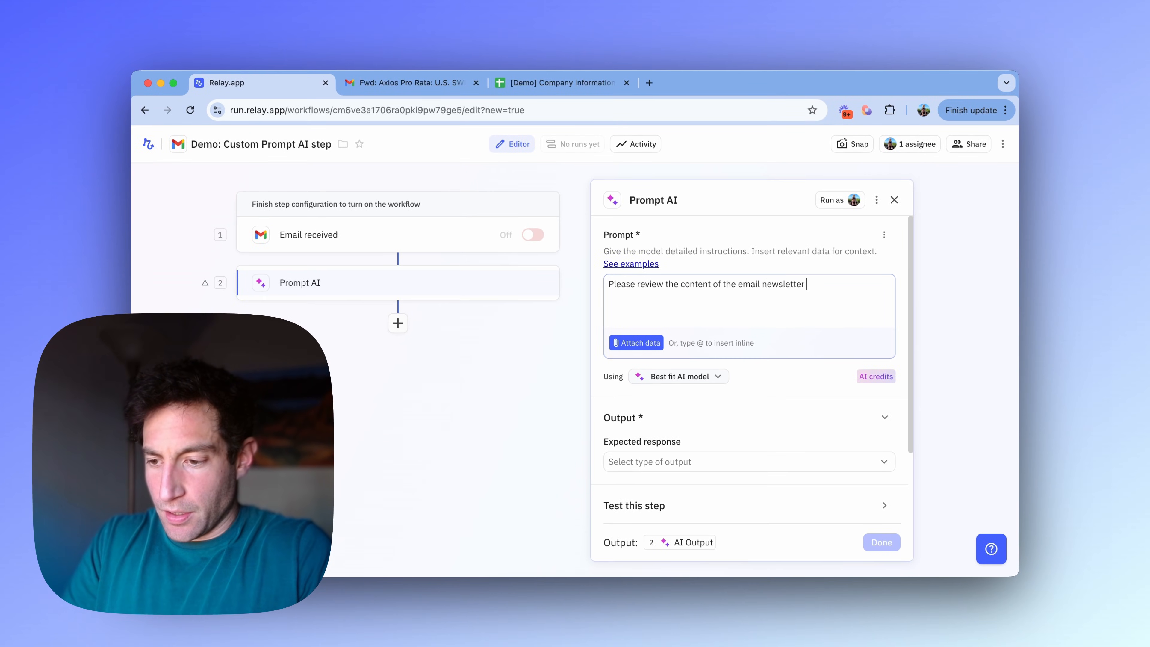
pyautogui.write('and extract a')
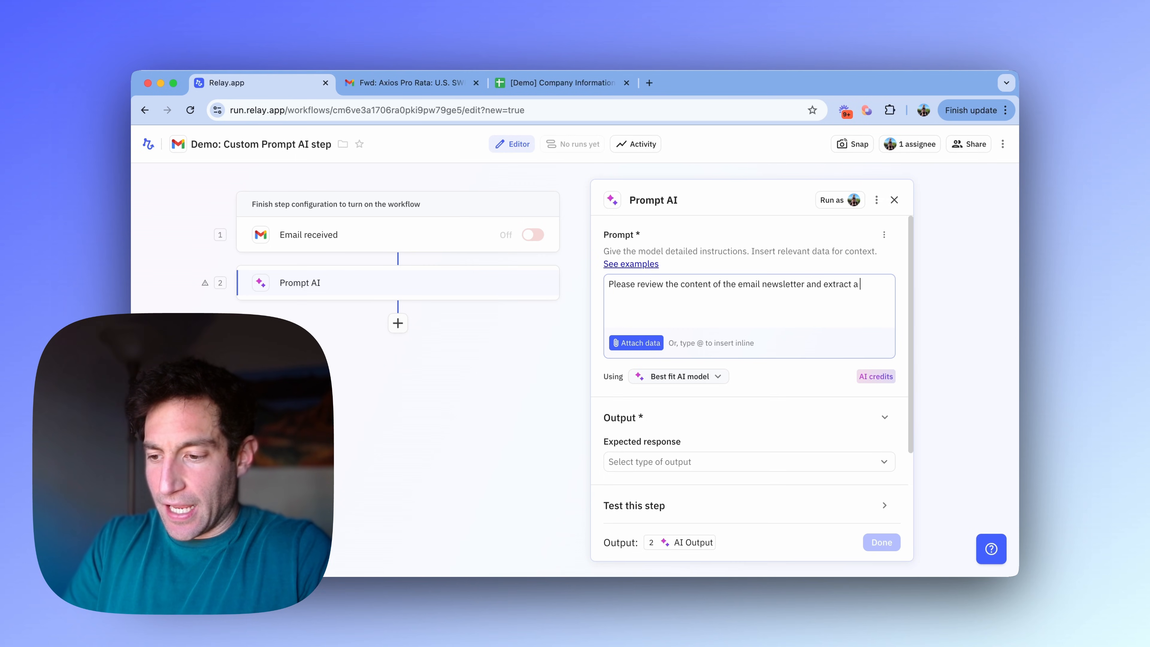
pyautogui.write('list of companies that')
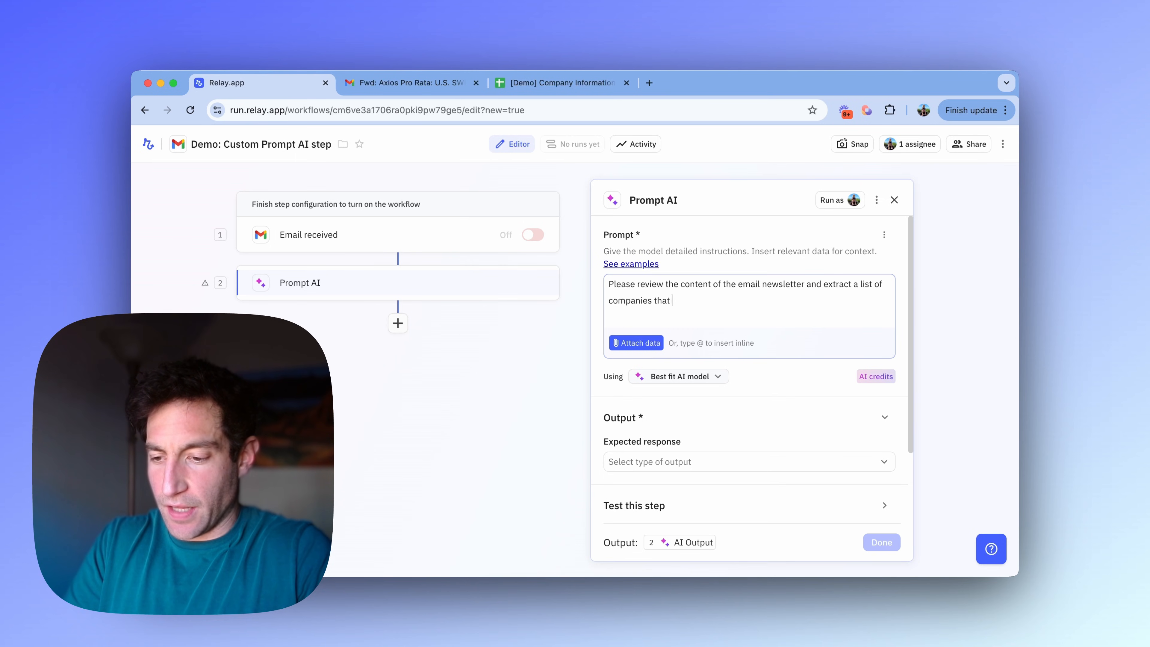
pyautogui.write('have recently raise')
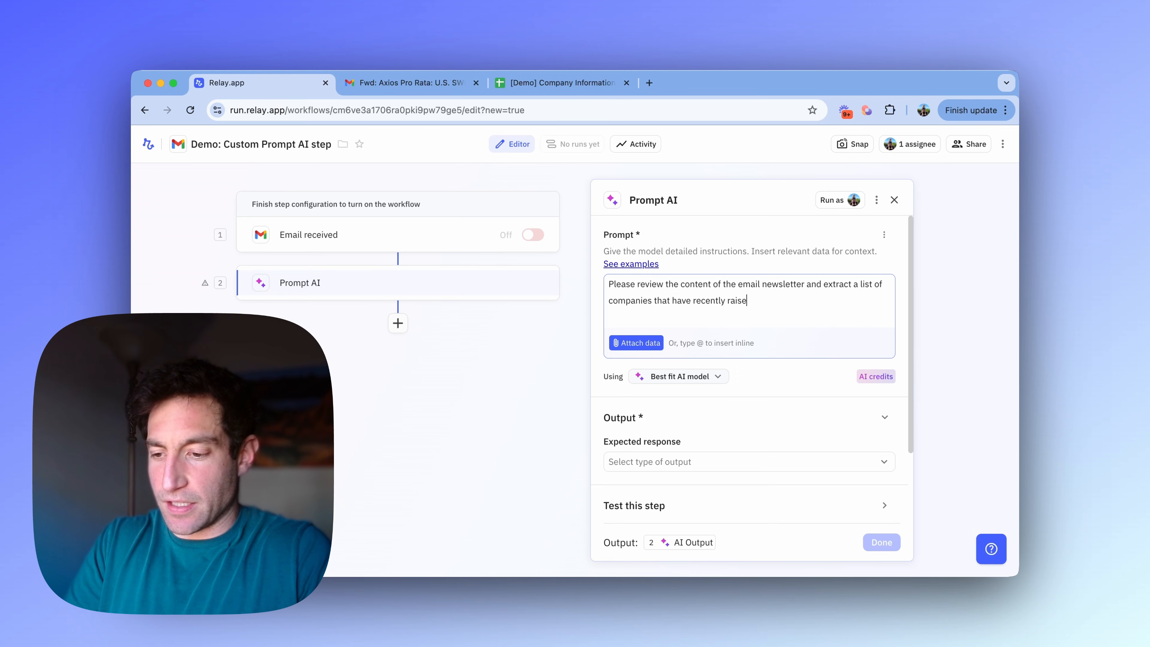
pyautogui.write('d funding rounds.')
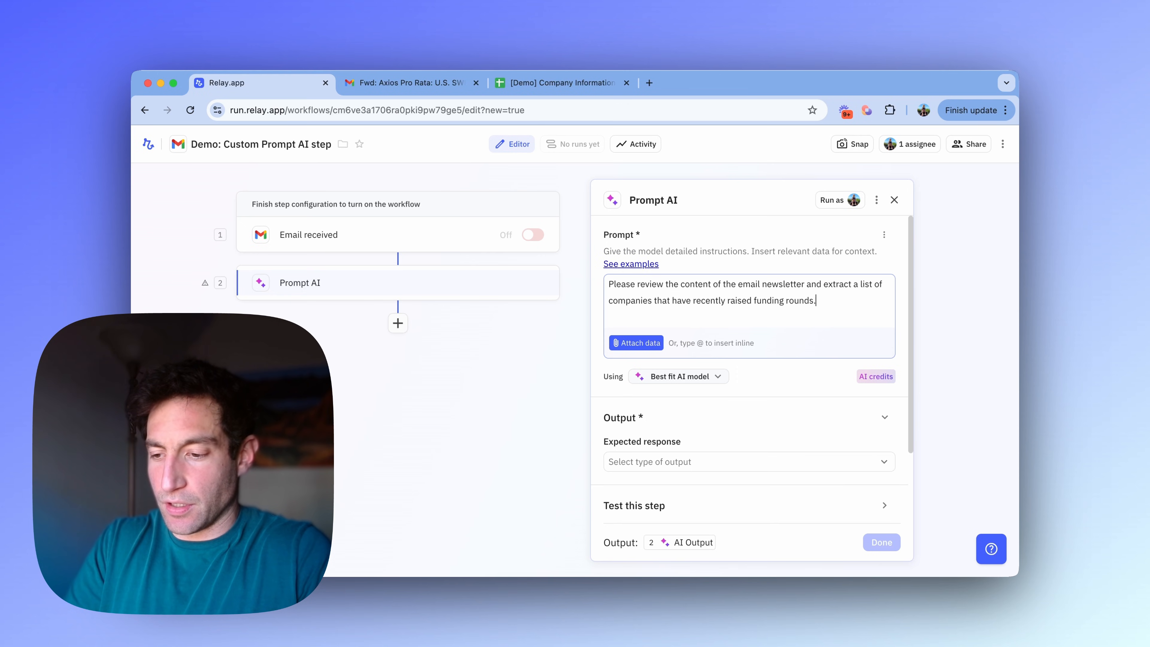
pyautogui.write('For each company')
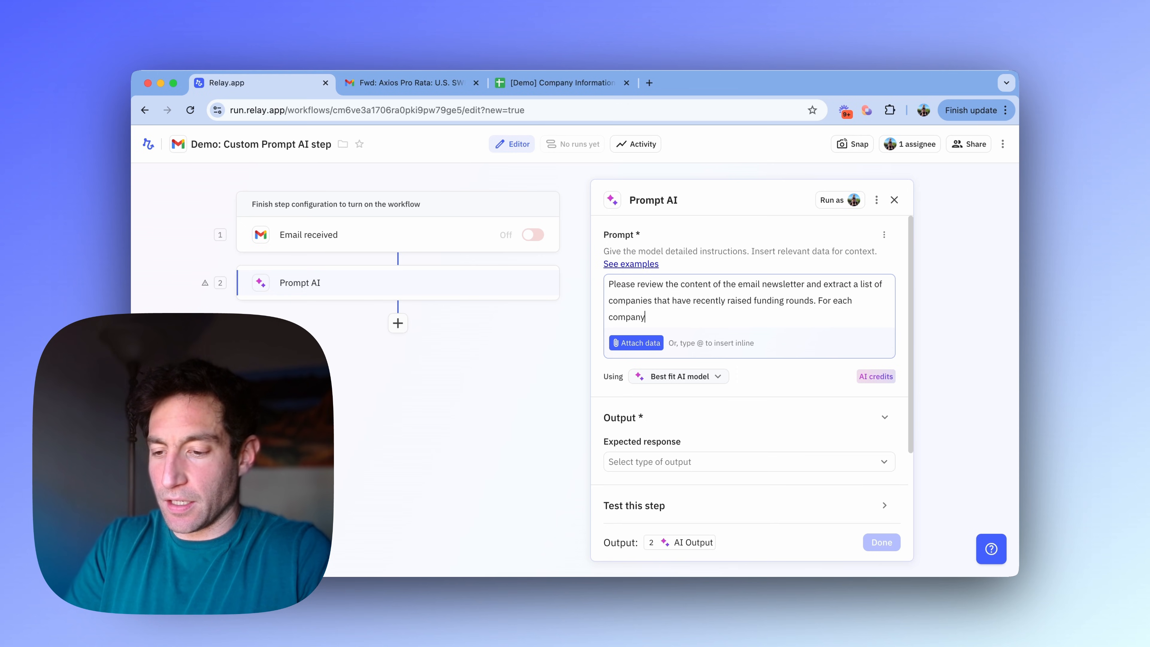
pyautogui.write(', please include the following:')
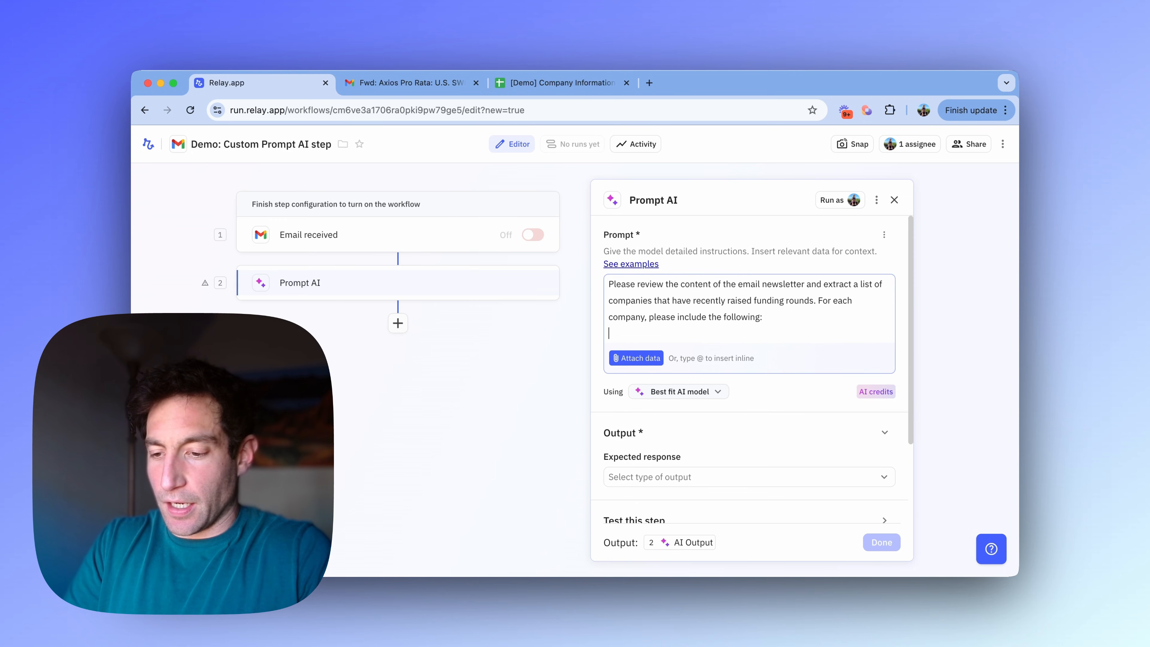
# List the fields to include: Company name, Funding amount, Investors and Summary.
pyautogui.write('- Company name')
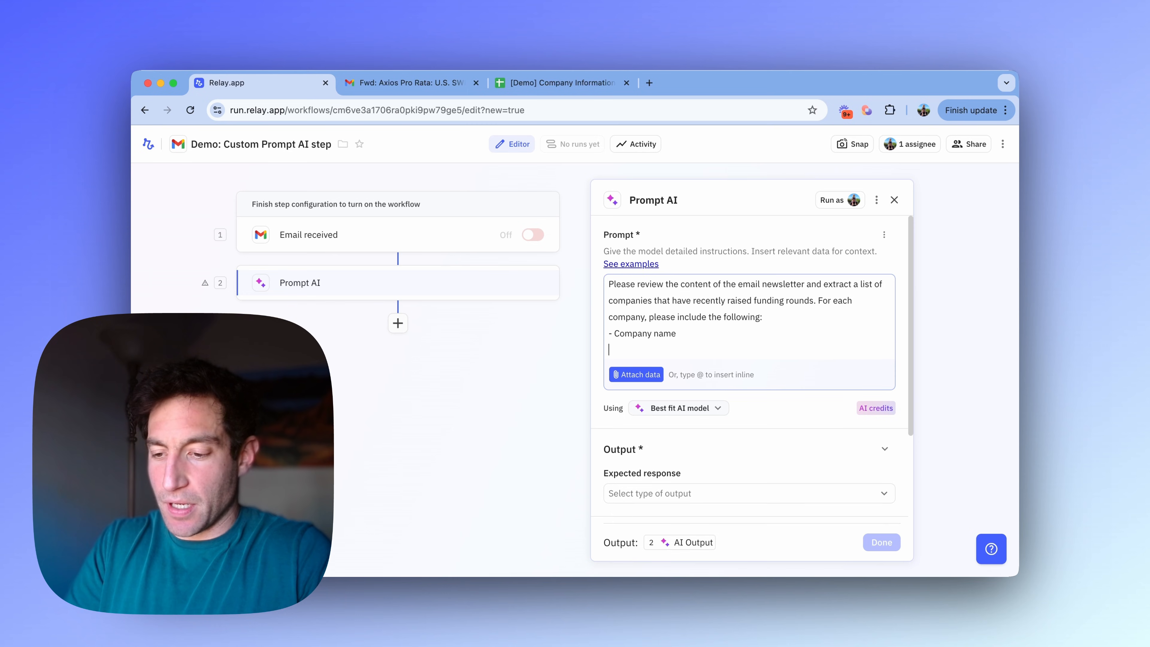
pyautogui.write('- Funding amount')
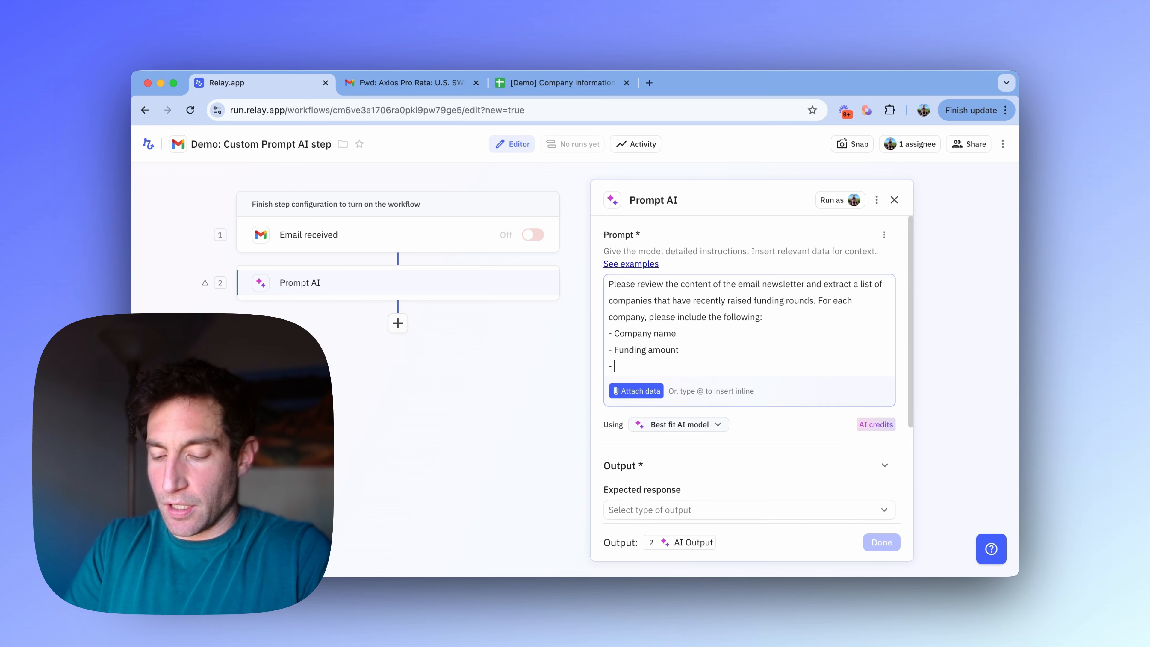
pyautogui.write('Investors')
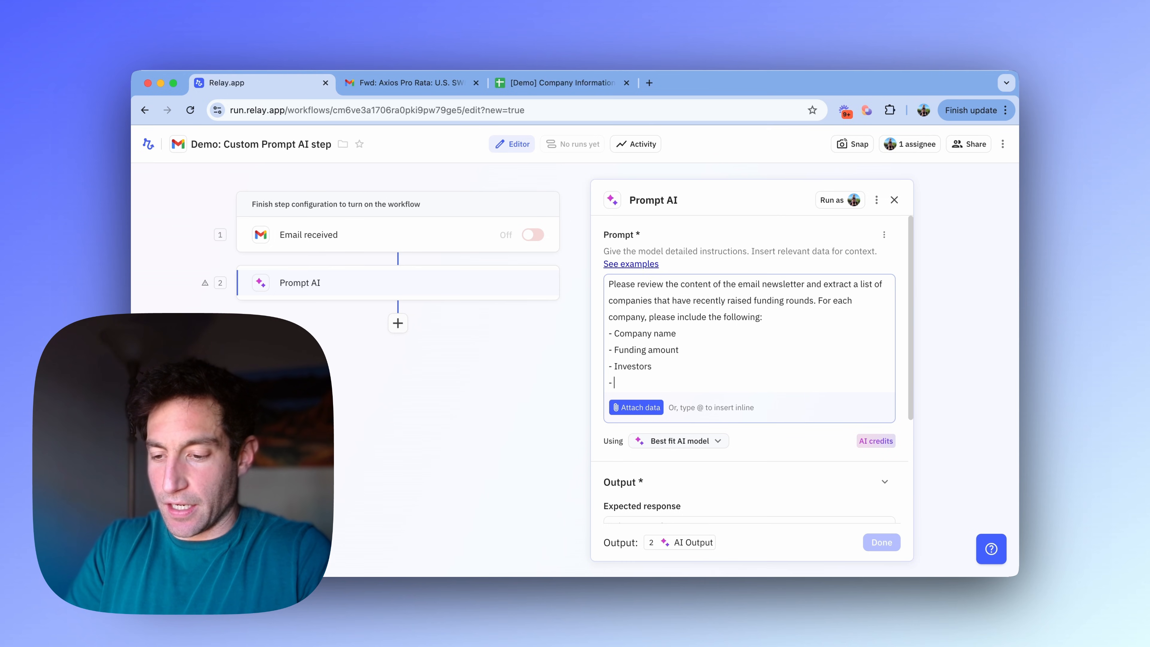
pyautogui.write('Sum')
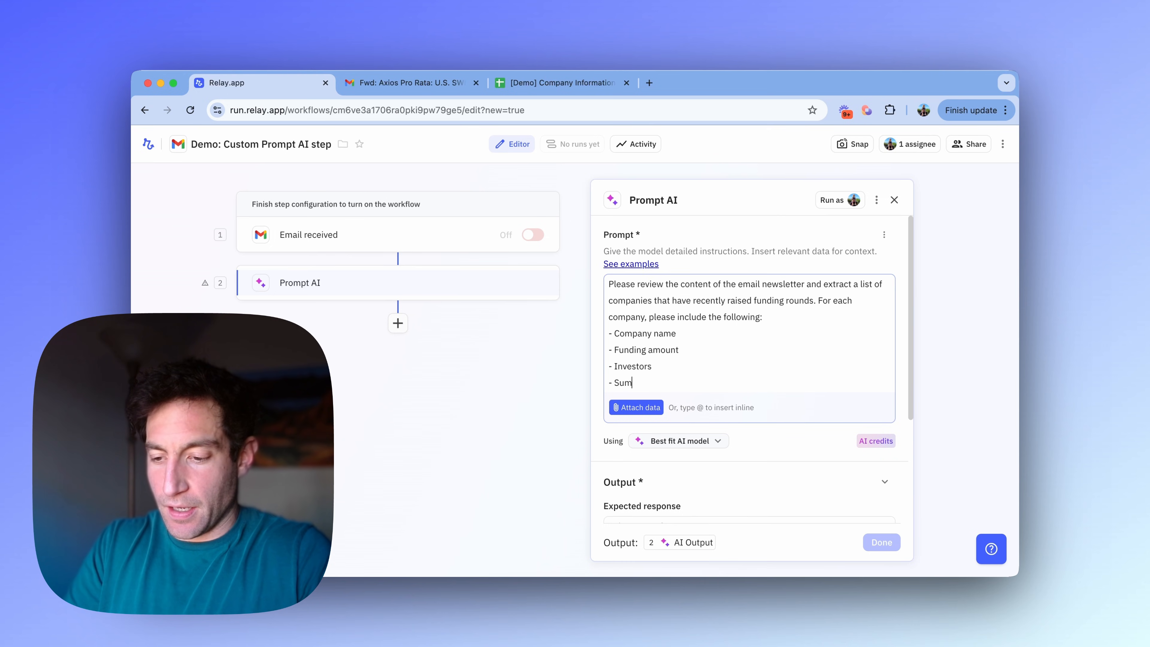
pyautogui.write('mary')
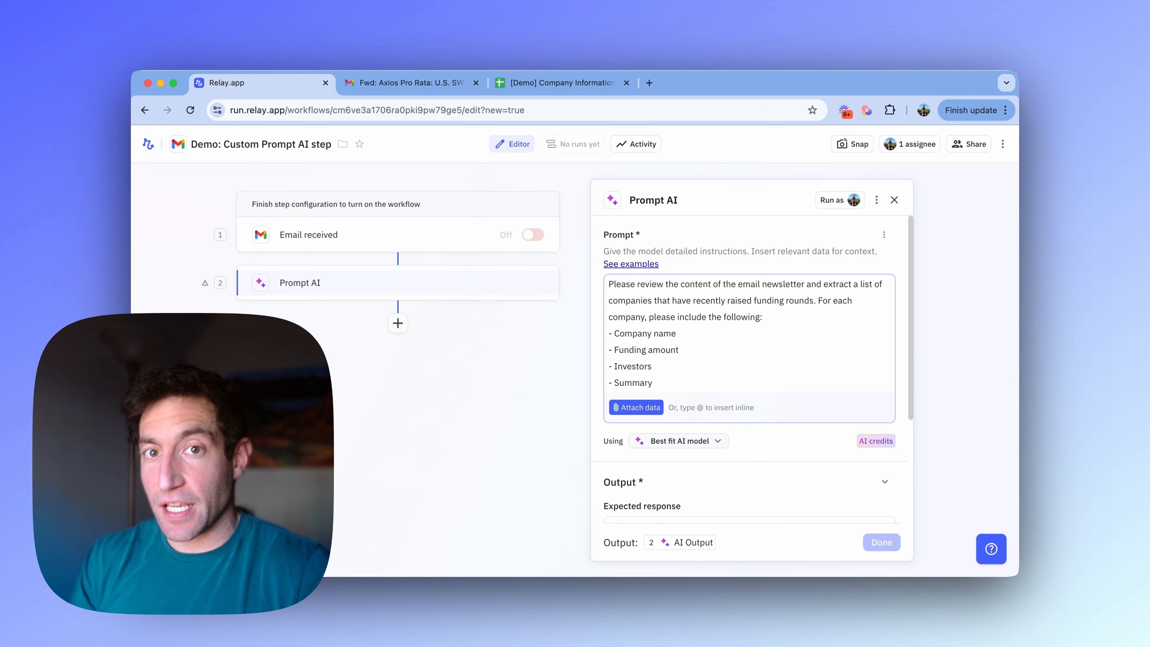
pyautogui.moveTo(664, 411)
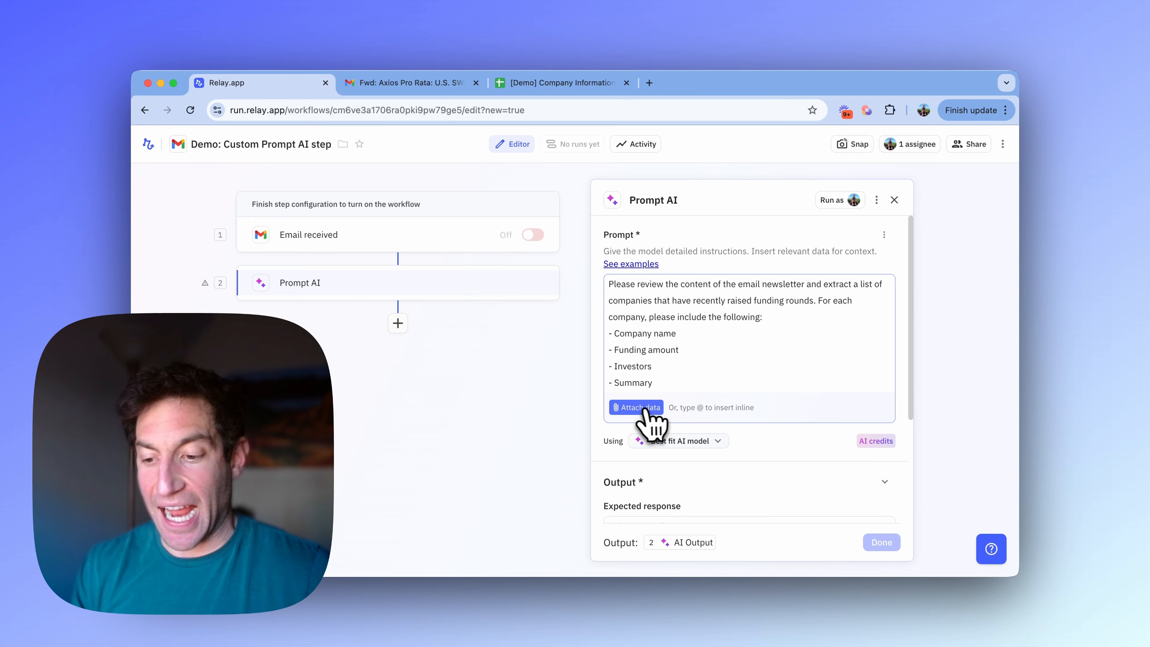
# Attach the triggering Email as data to the Prompt AI instructions.
pyautogui.click(635, 408)
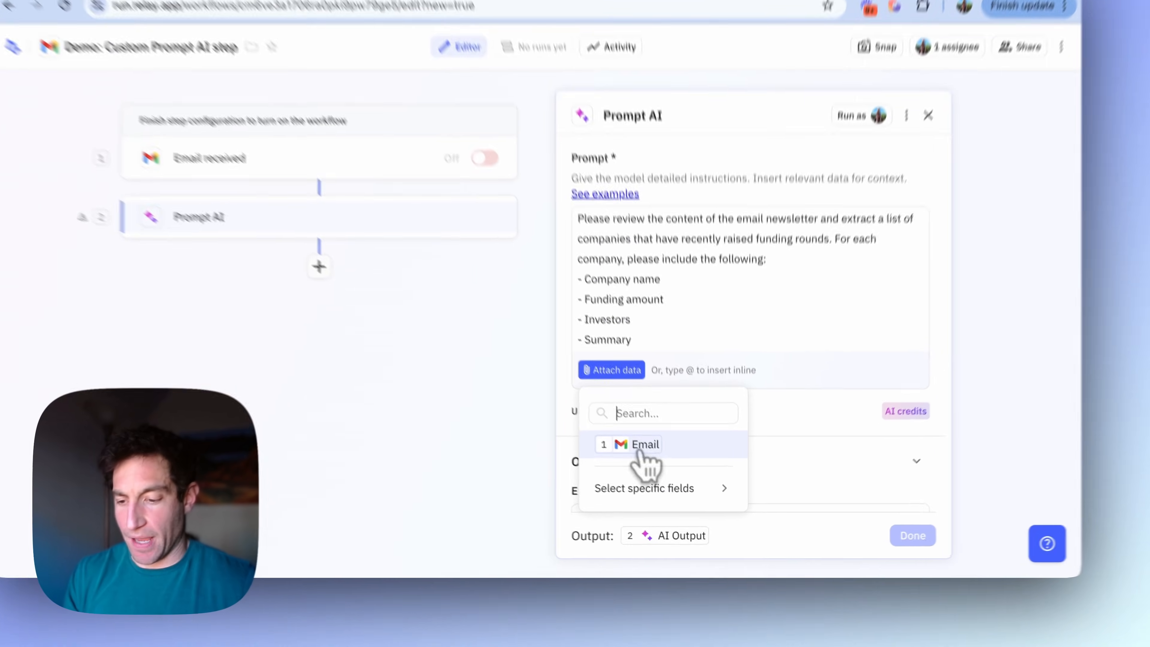
pyautogui.click(645, 444)
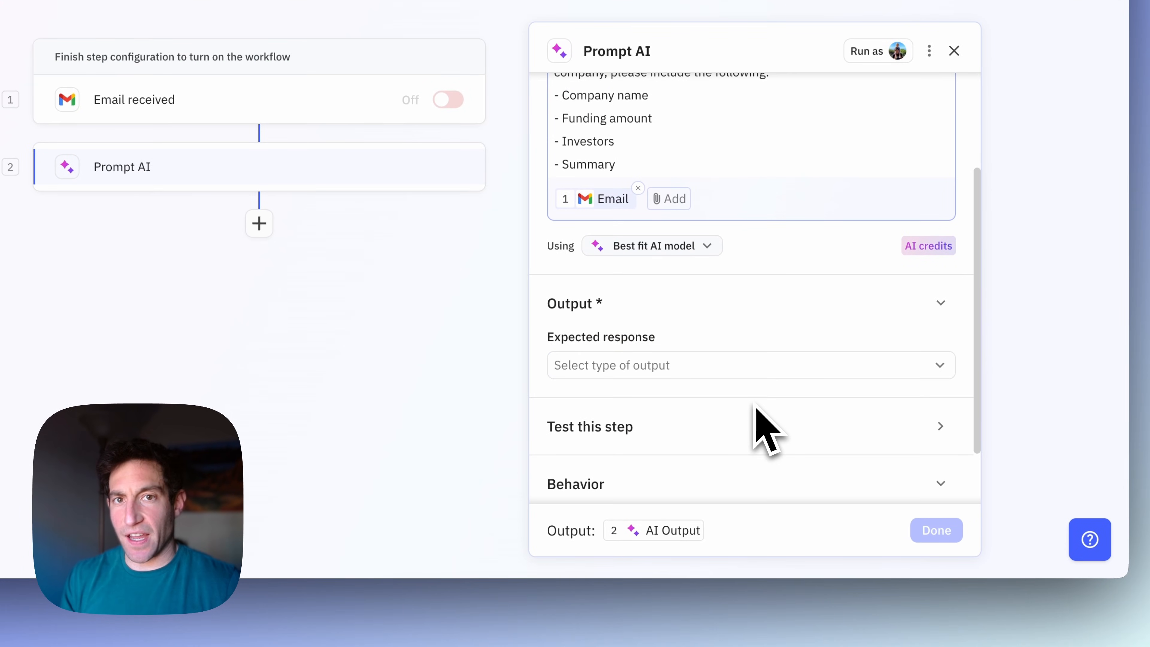
pyautogui.click(751, 366)
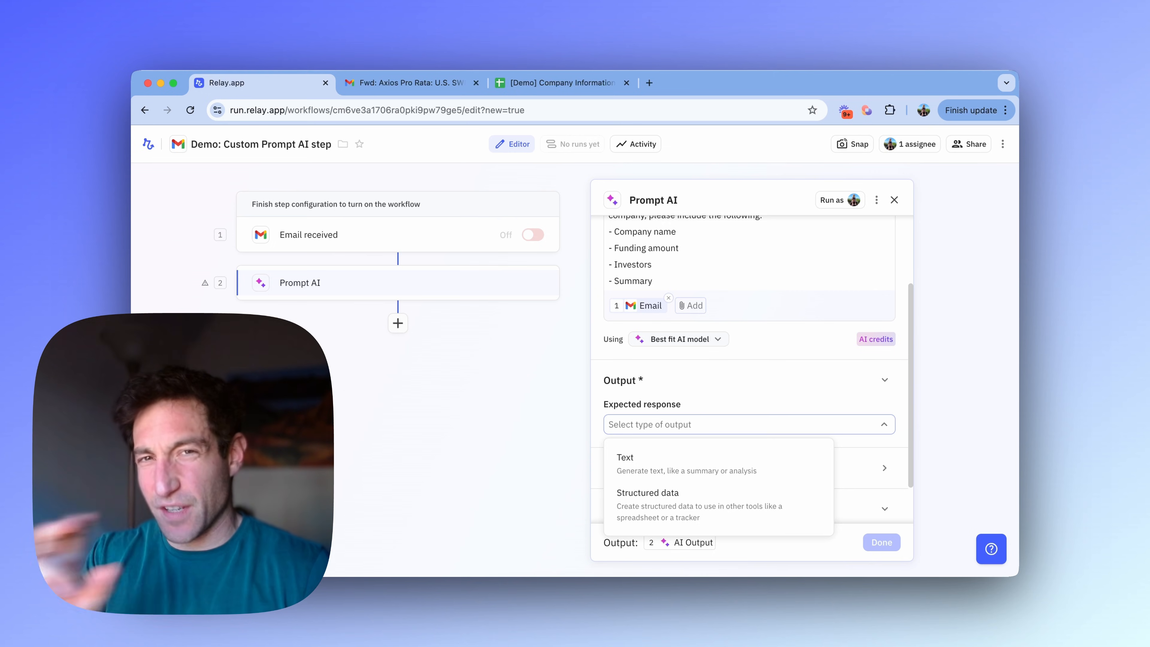
pyautogui.moveTo(708, 505)
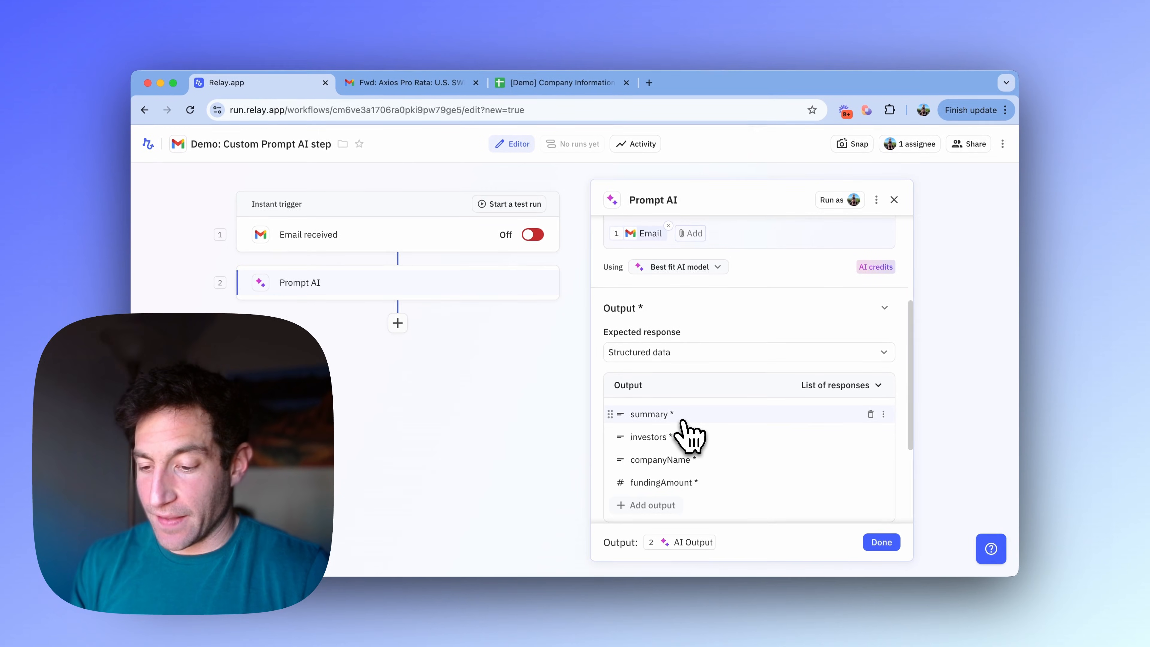
# Scroll through the structured output settings for summary, investors, companyName and fundingAmount.
pyautogui.scroll(-3)
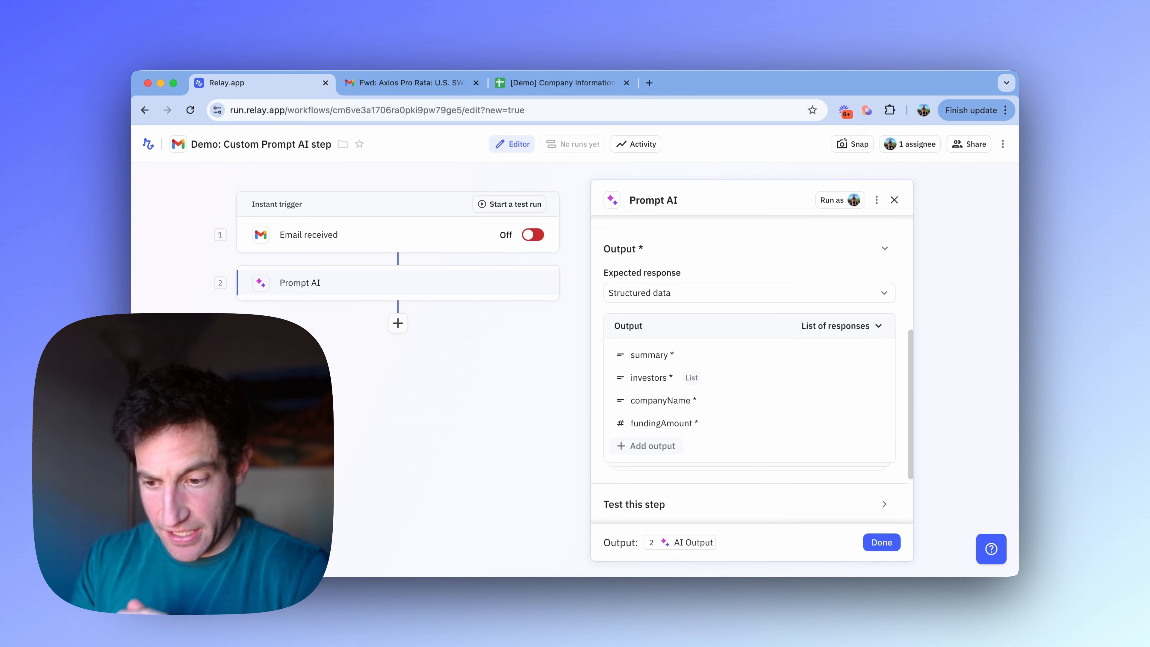
pyautogui.moveTo(726, 364)
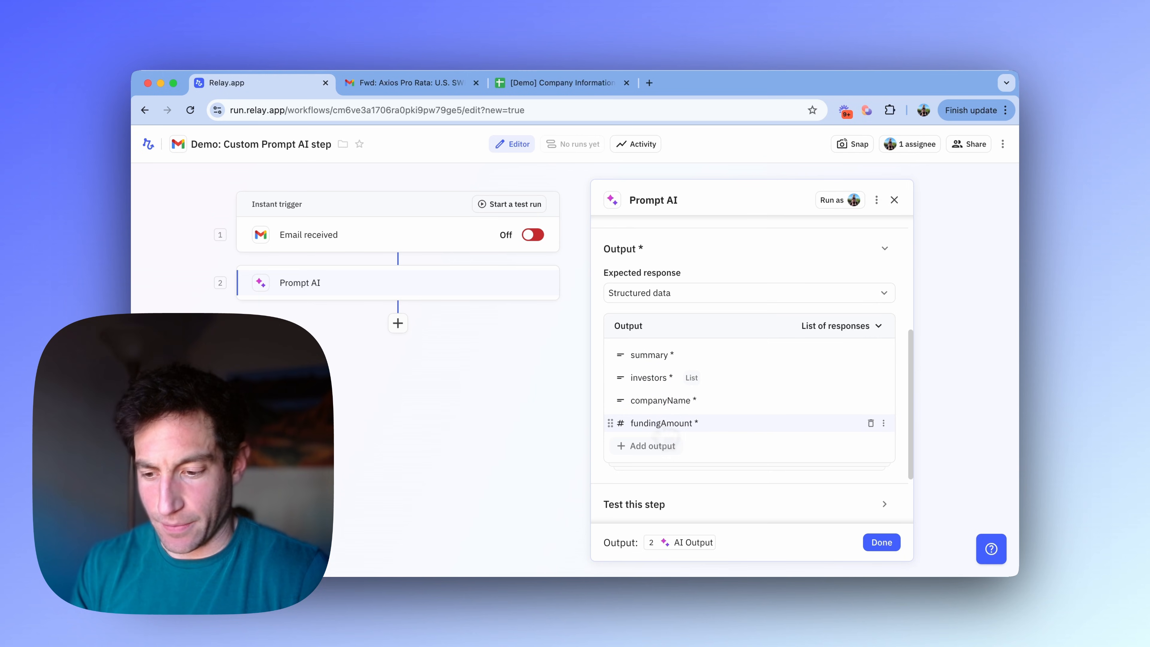
pyautogui.scroll(-3)
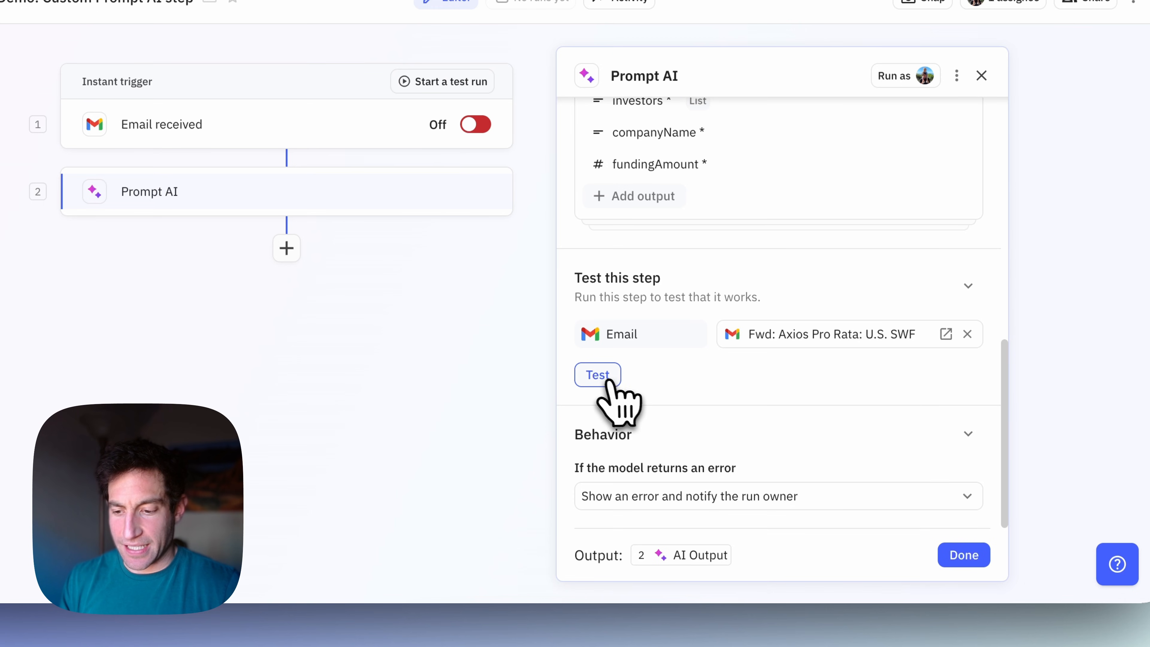
# Test the Prompt AI step on the Axios email and finish its configuration with Done.
pyautogui.click(597, 375)
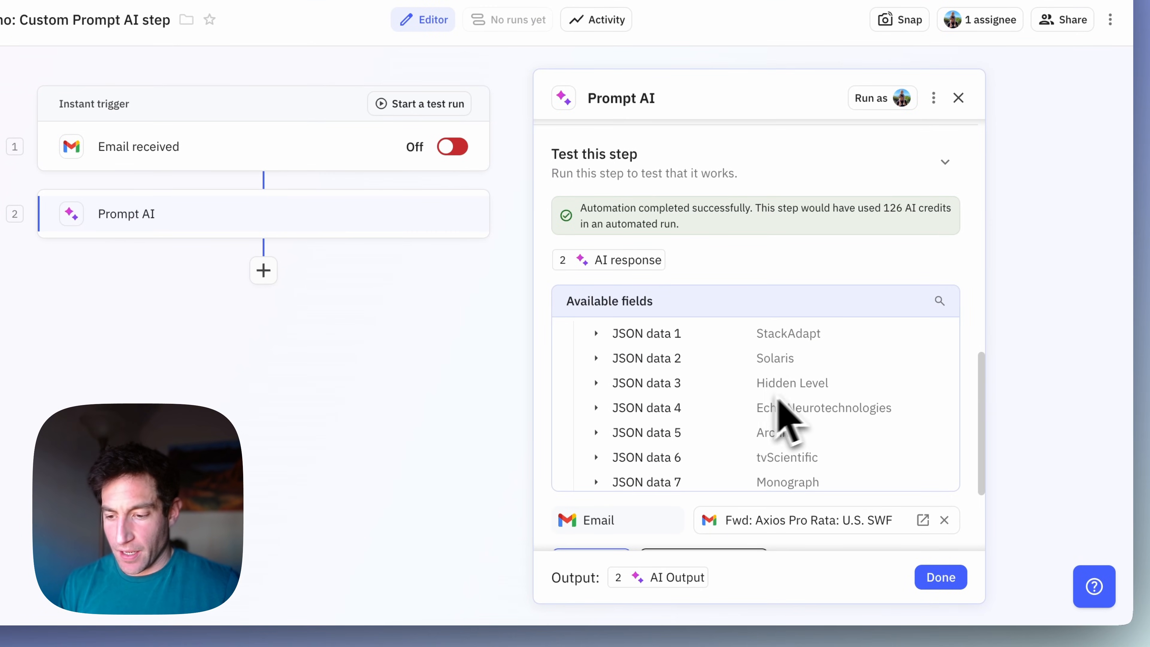
pyautogui.click(597, 383)
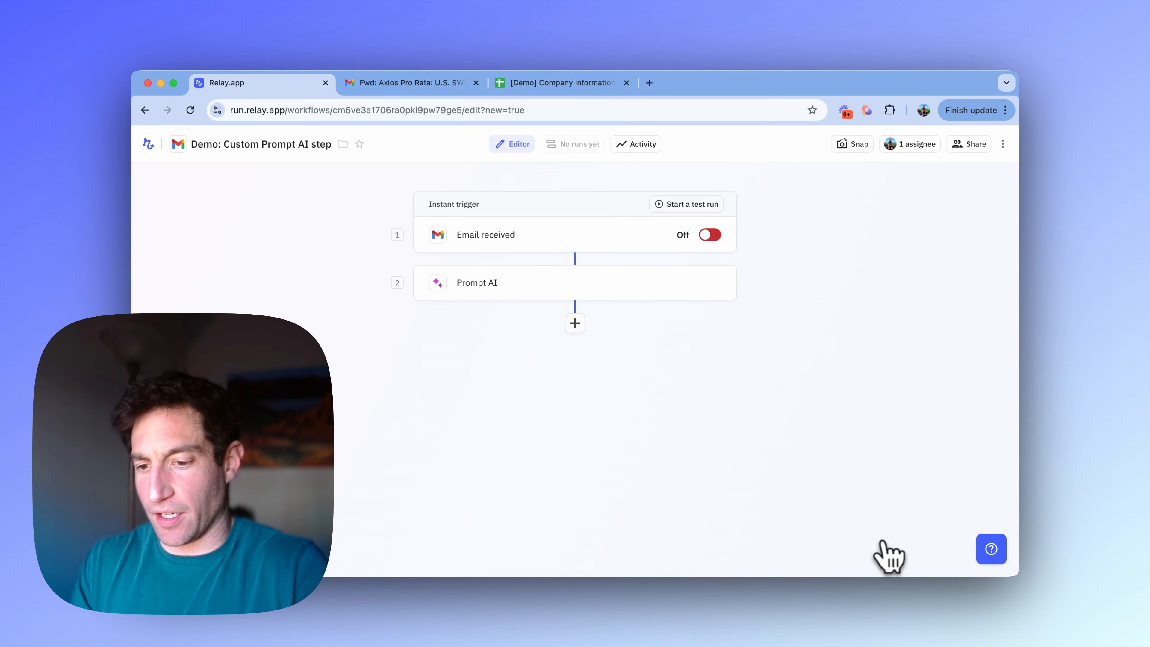
# Add an Iterator over AI Output > Value and start a step inside the loop.
pyautogui.click(575, 323)
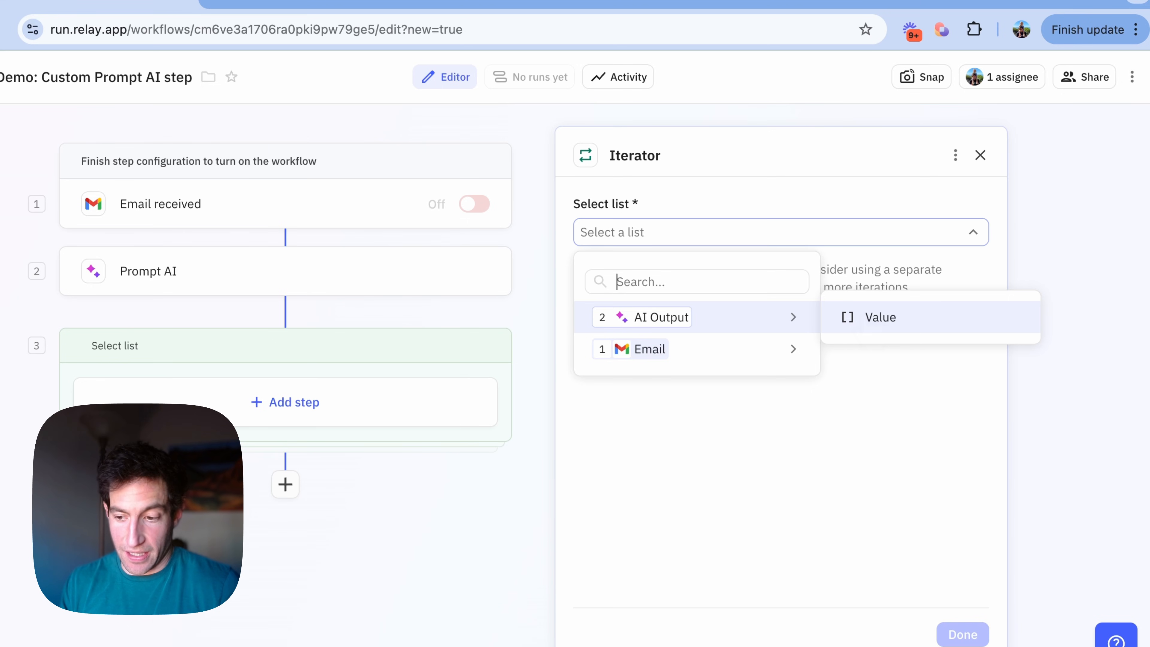
pyautogui.click(880, 317)
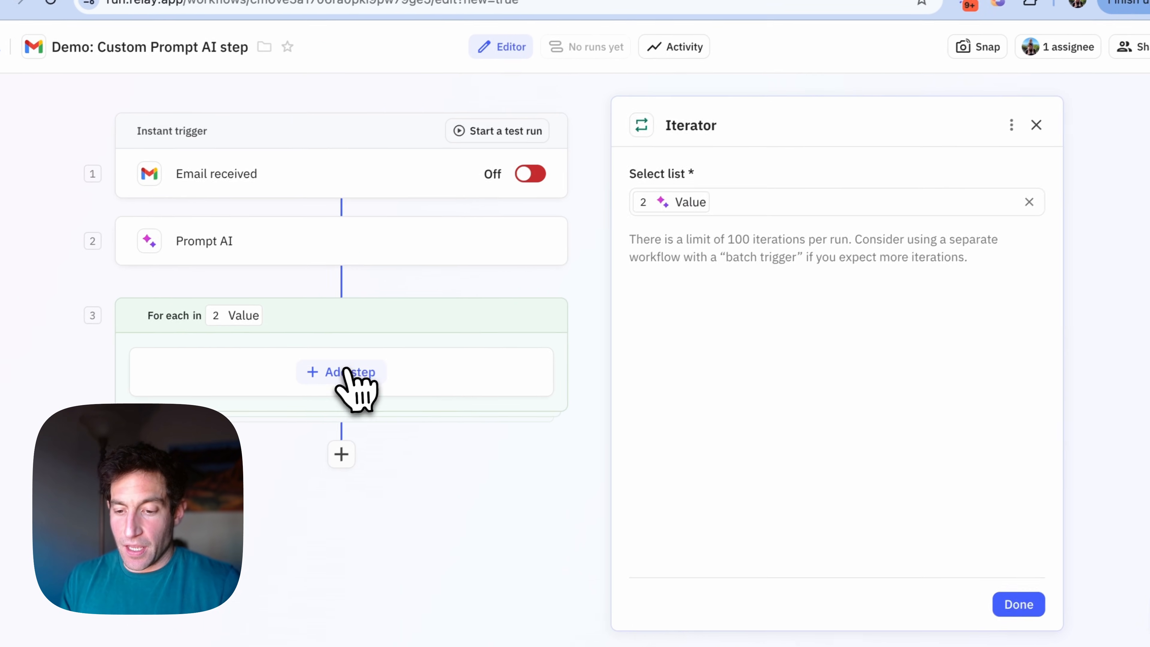
pyautogui.click(347, 371)
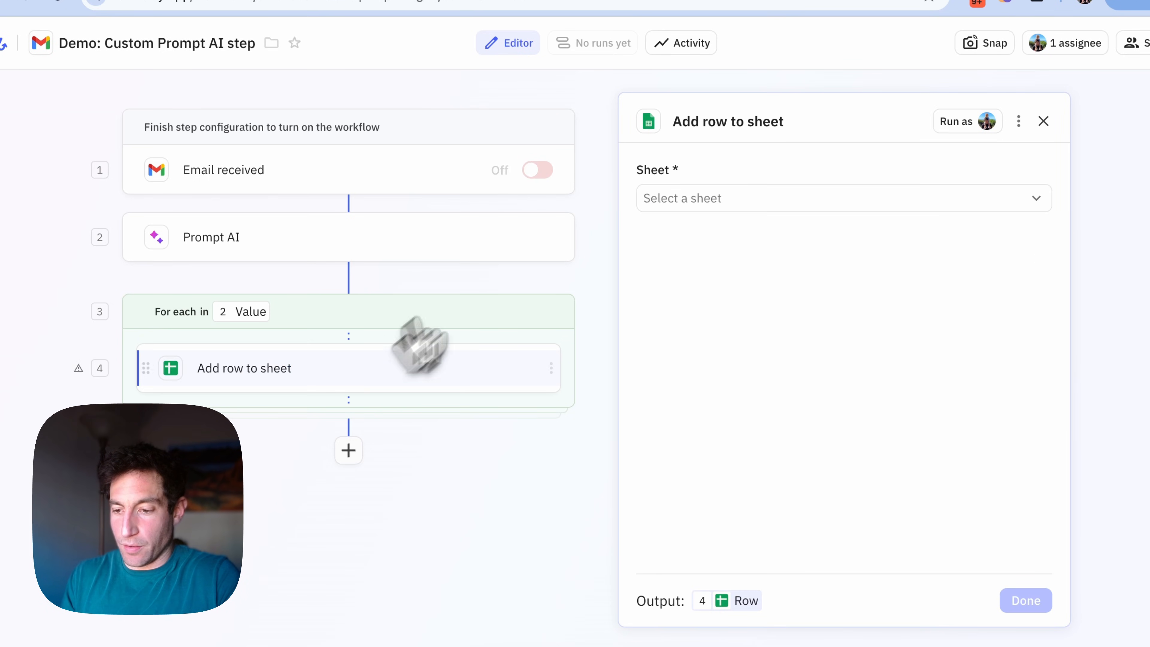
# Target the [Demo] Company Information spreadsheet and begin adding fields to populate.
pyautogui.click(836, 198)
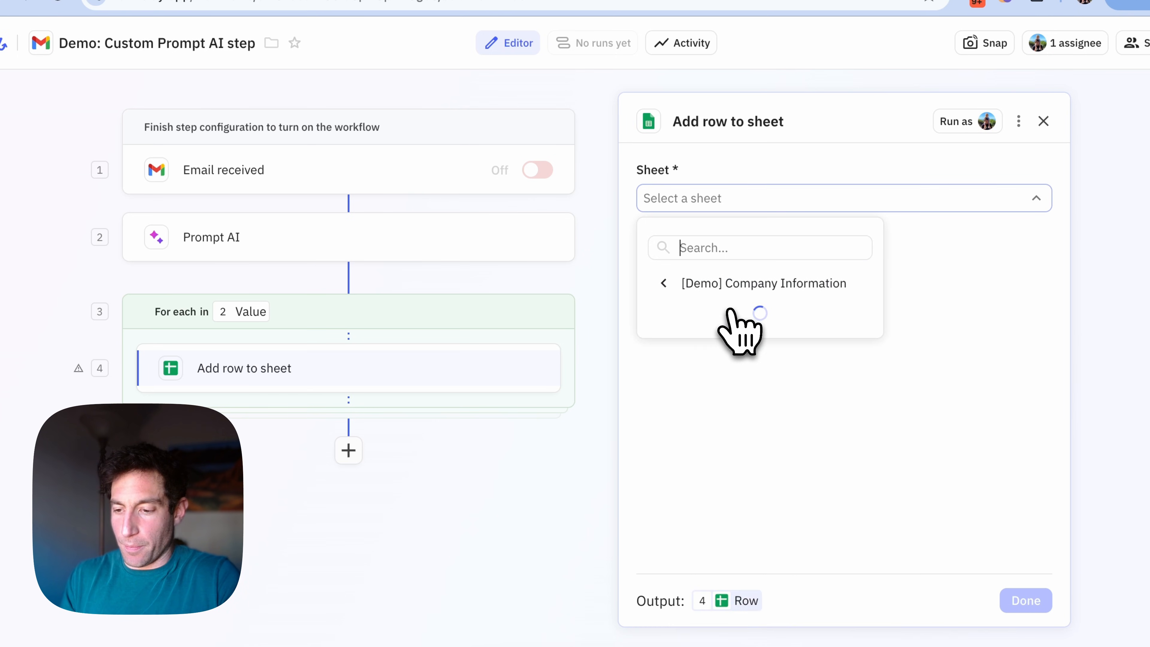
pyautogui.click(763, 283)
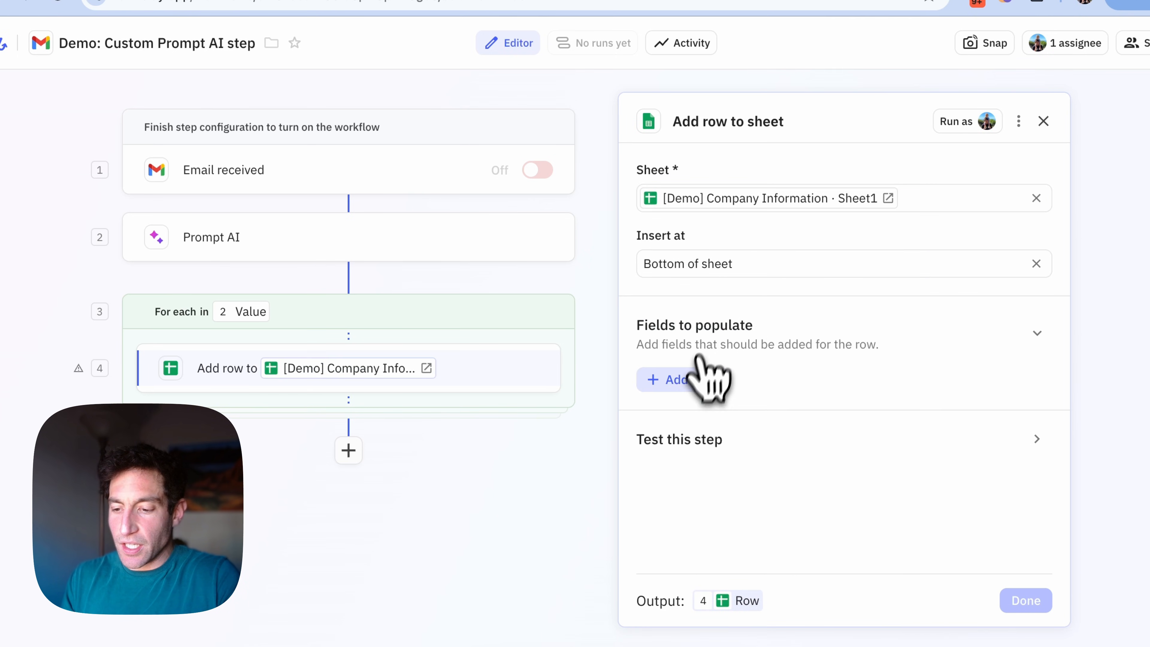
pyautogui.click(672, 379)
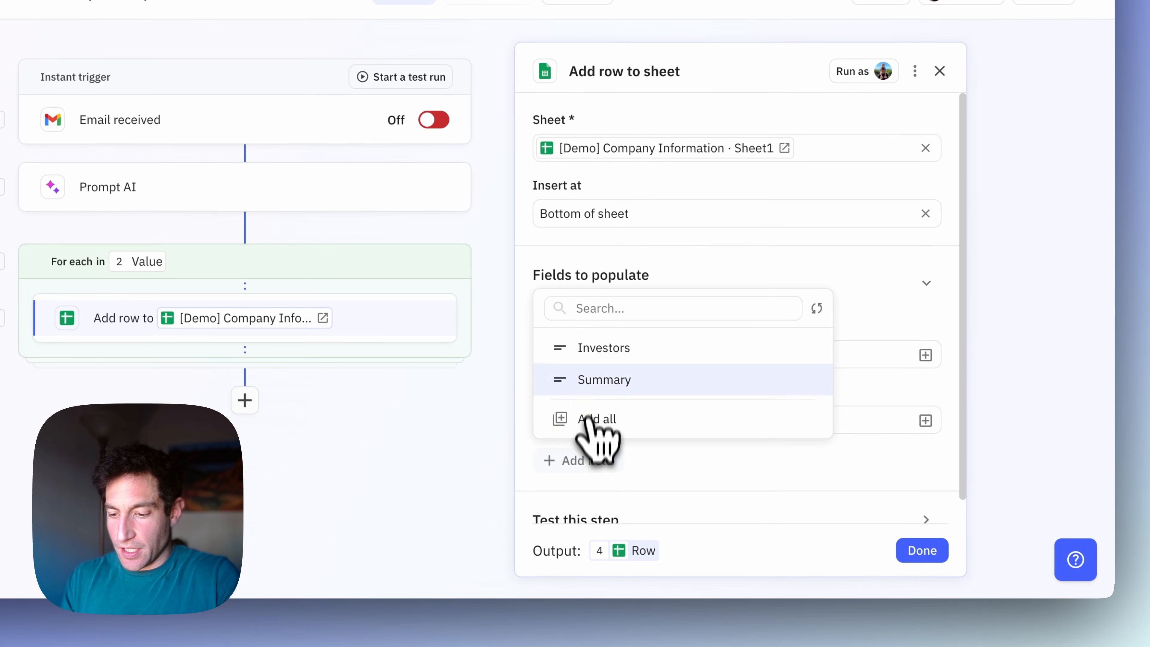
# Map companyName, fundingAmount, investors and summary from JSON data into the four columns and finish the step.
pyautogui.click(603, 347)
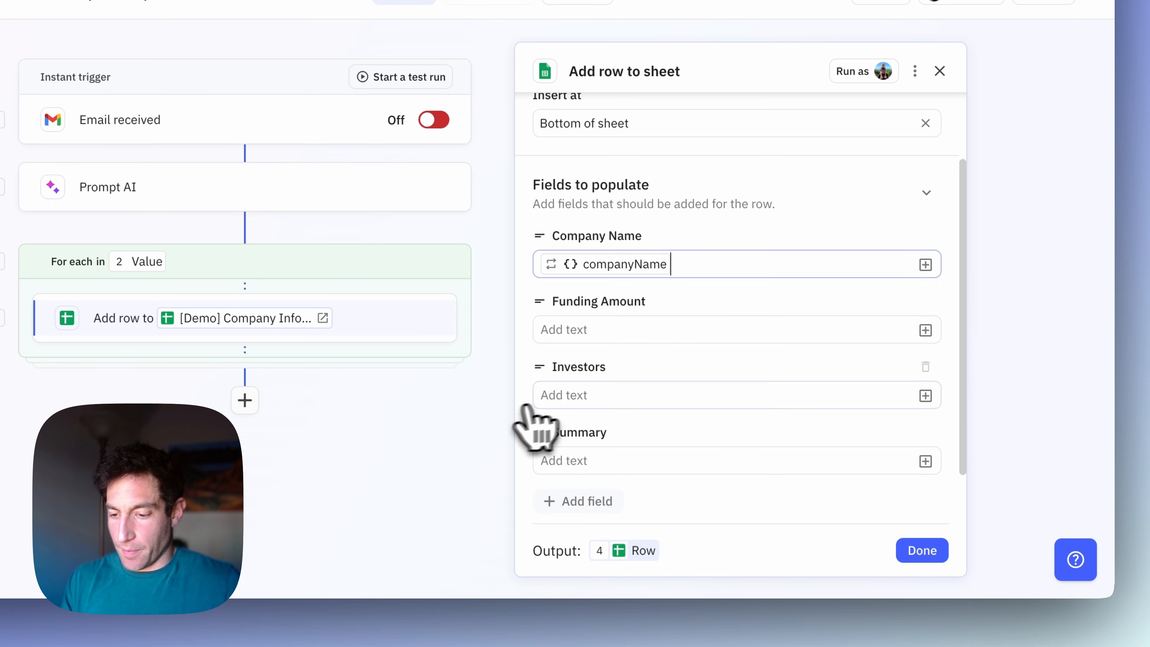
pyautogui.click(925, 330)
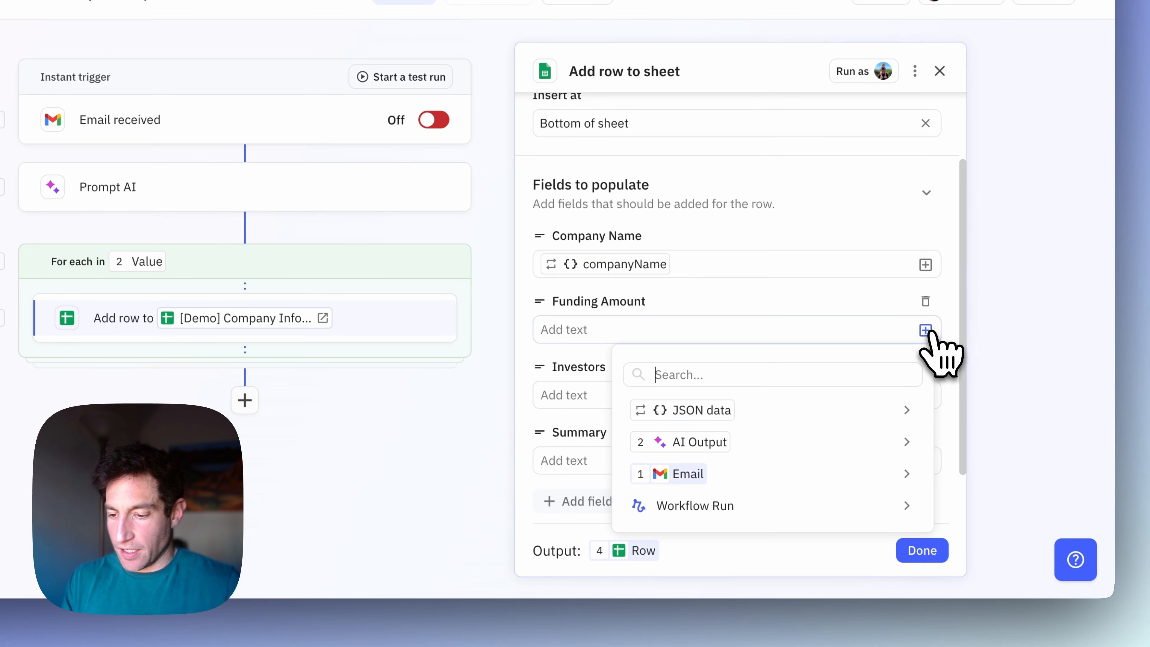
pyautogui.click(690, 409)
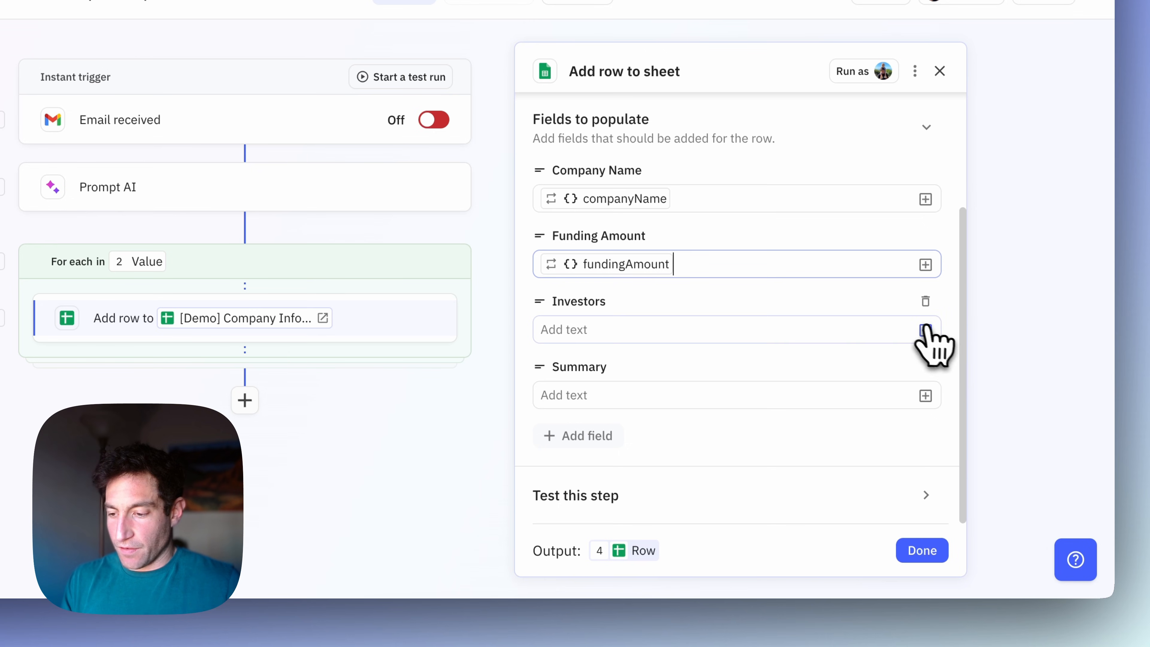
pyautogui.click(925, 330)
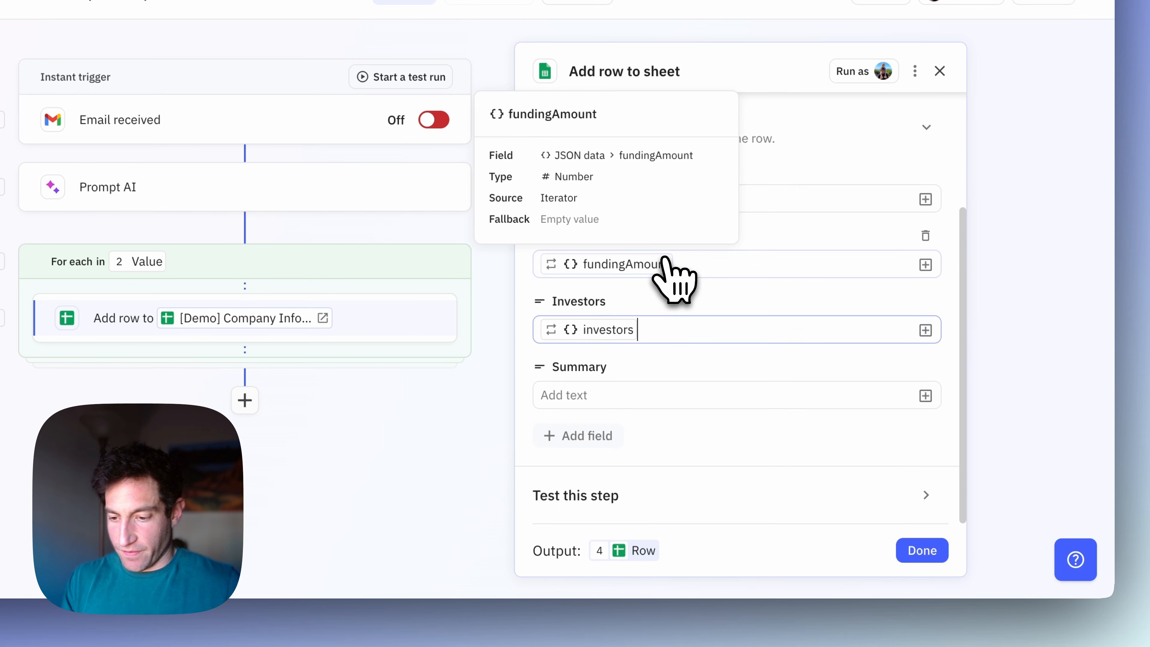
pyautogui.click(734, 329)
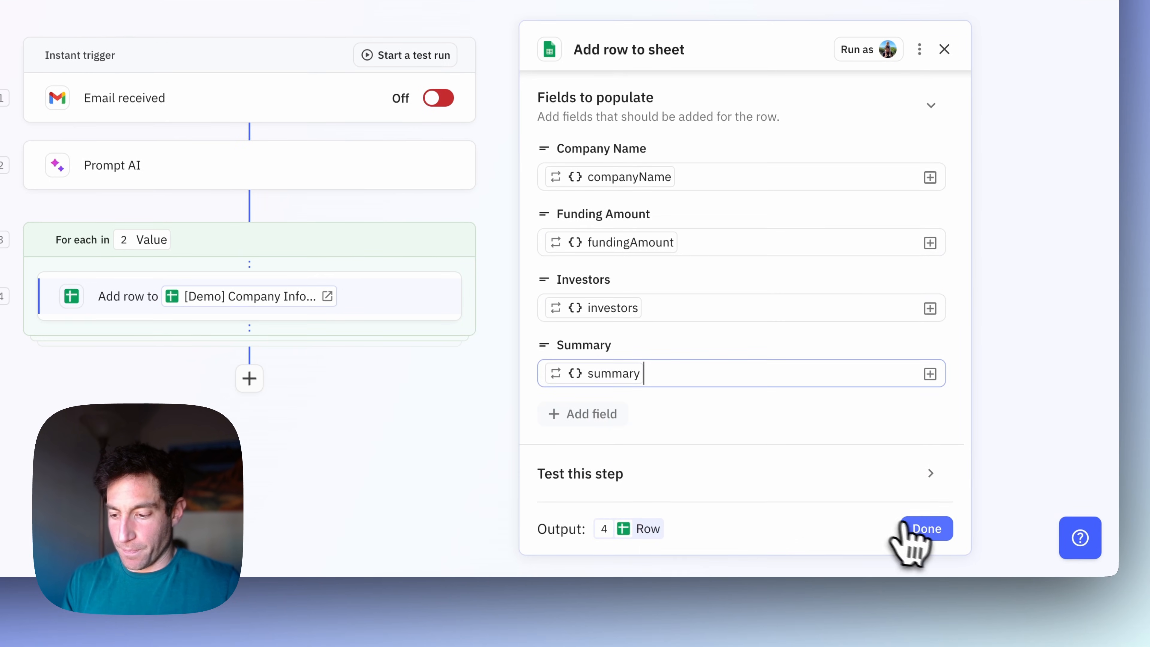
pyautogui.click(926, 528)
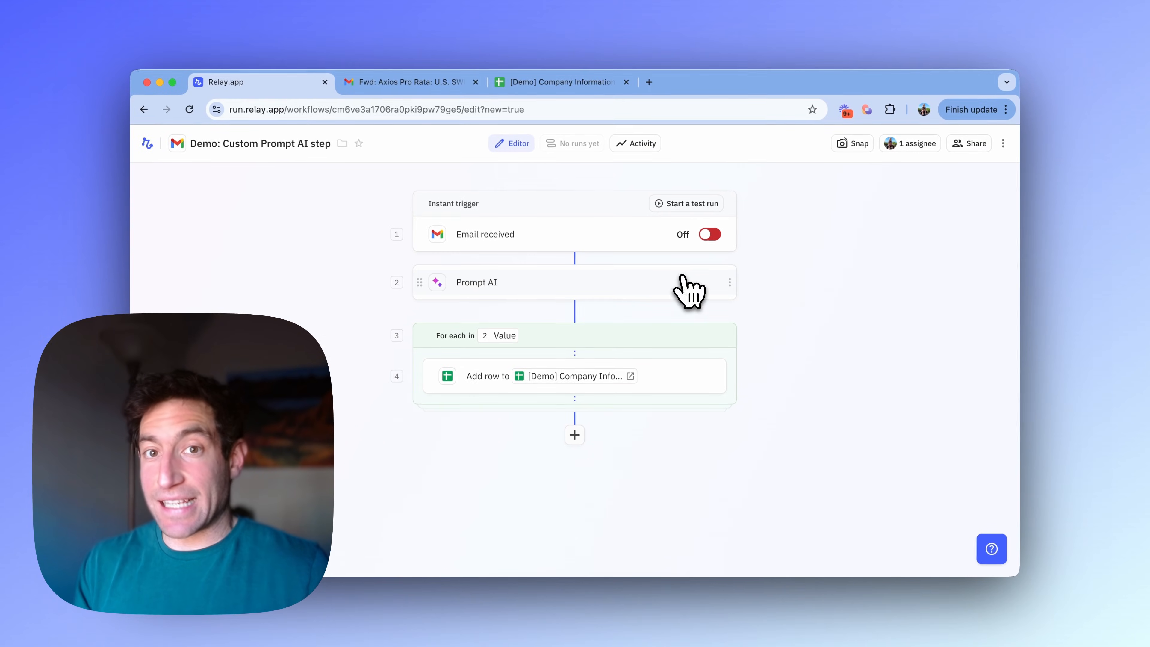
pyautogui.moveTo(688, 213)
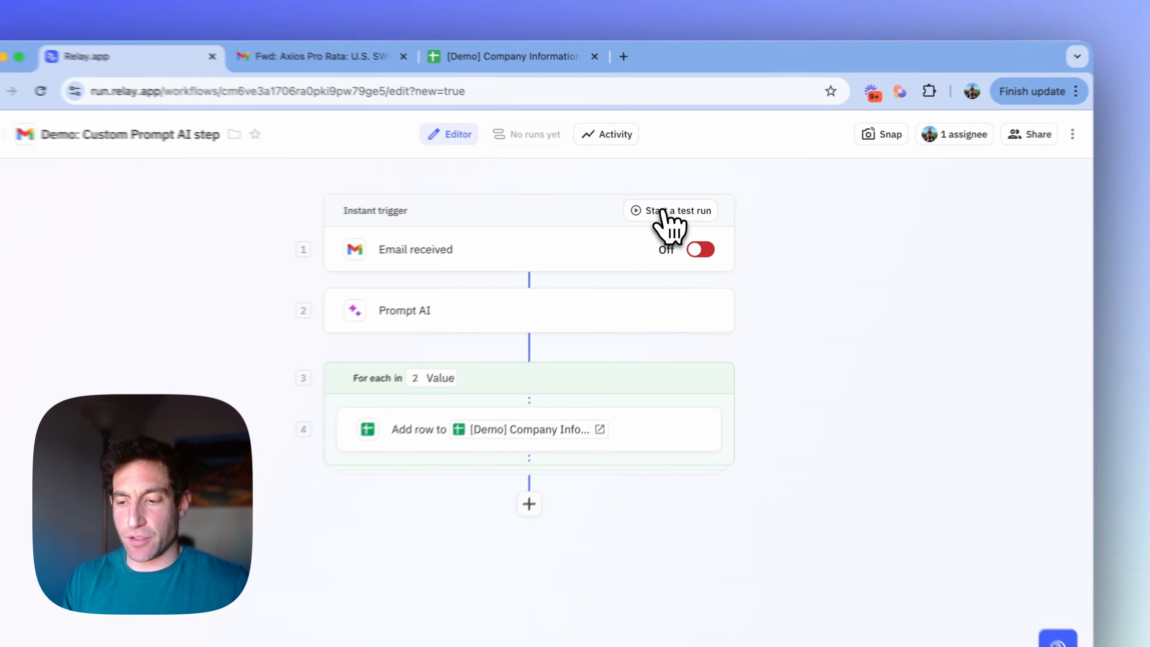
# Launch a manually triggered test run using the forwarded Axios Pro Rata email.
pyautogui.click(670, 210)
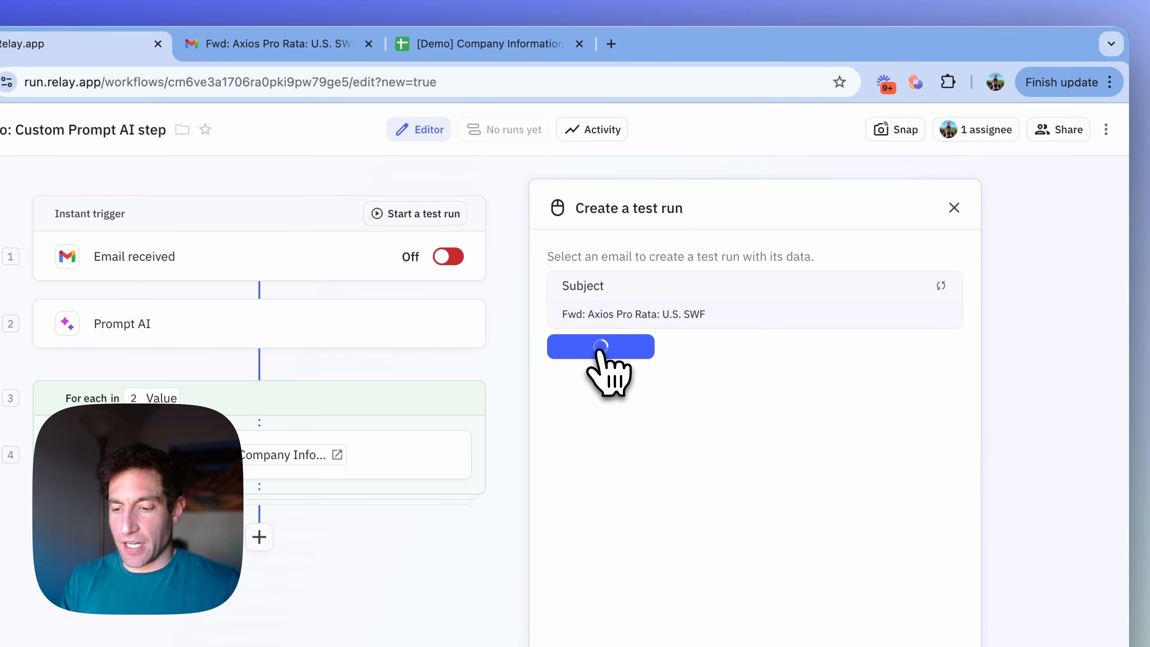
pyautogui.click(600, 346)
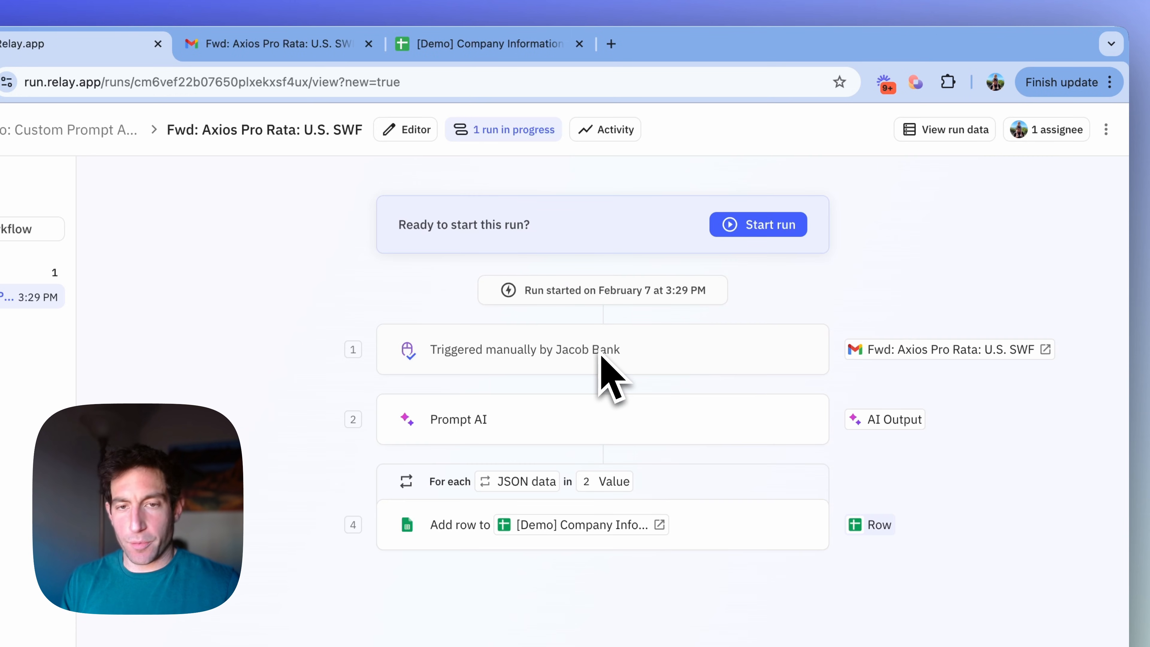
pyautogui.click(758, 225)
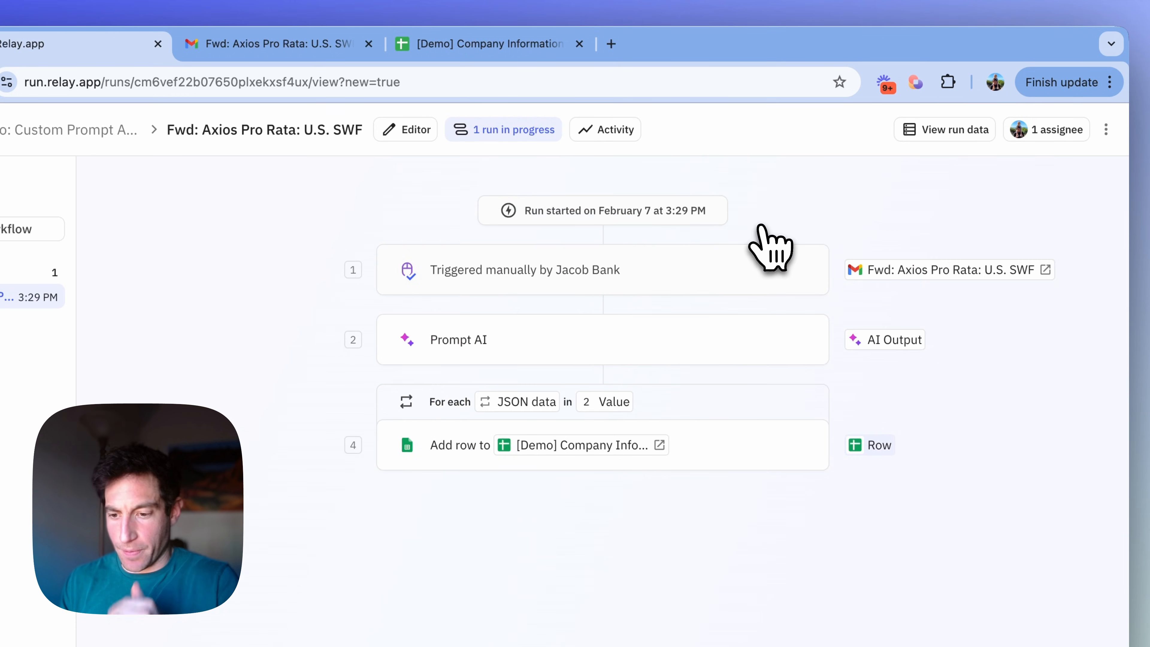